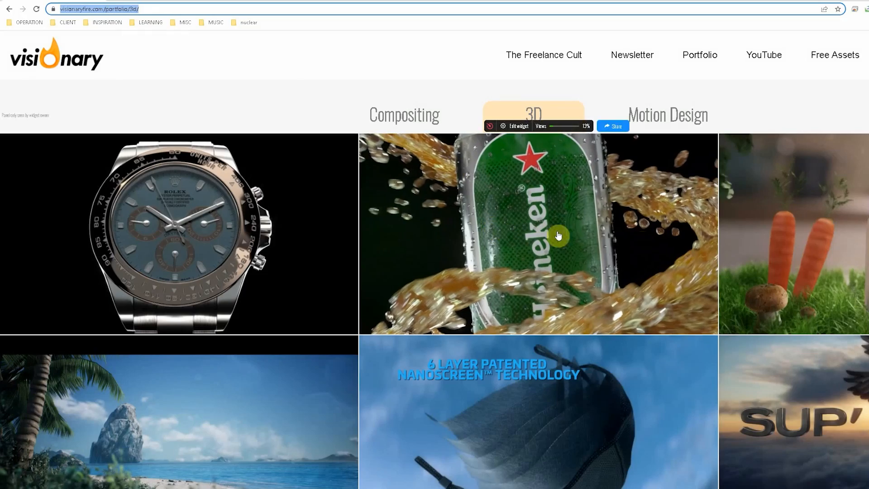
- Preview the beer splash project video from the 3D portfolio and close the lightbox
left_click(557, 235)
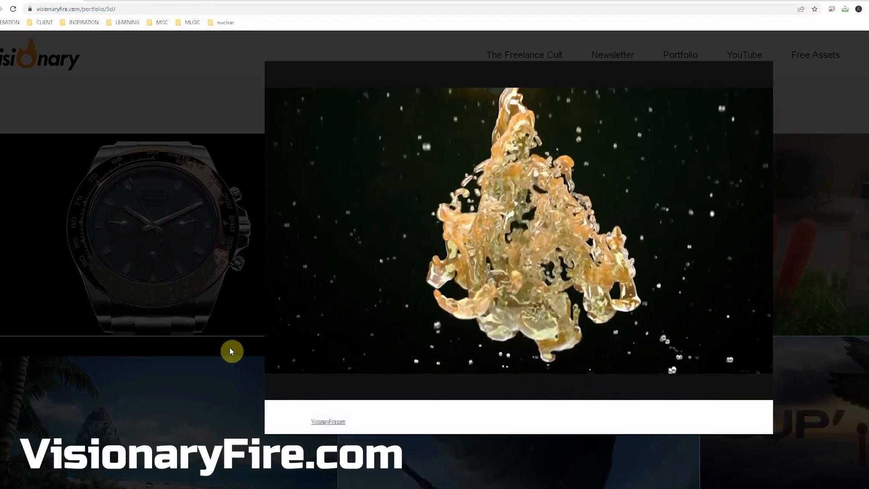
left_click(477, 233)
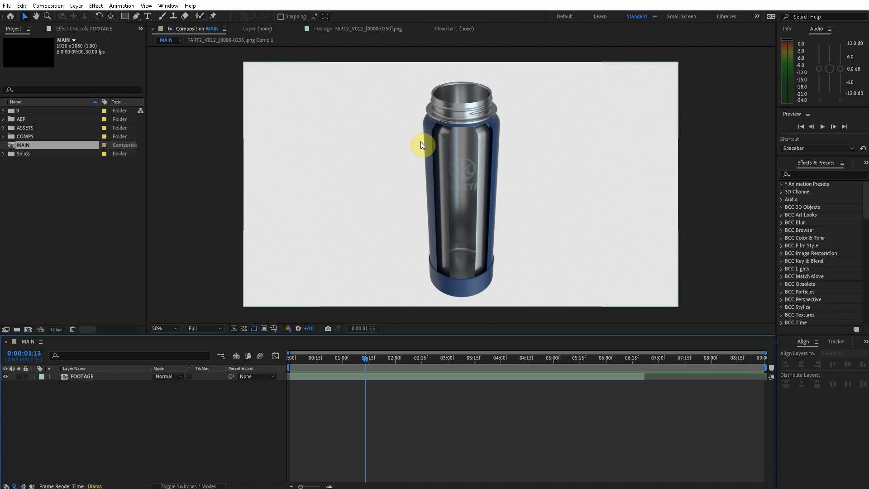
- Search Google for 'how many atoms in a gla' from the Chrome homepage
left_click(161, 327)
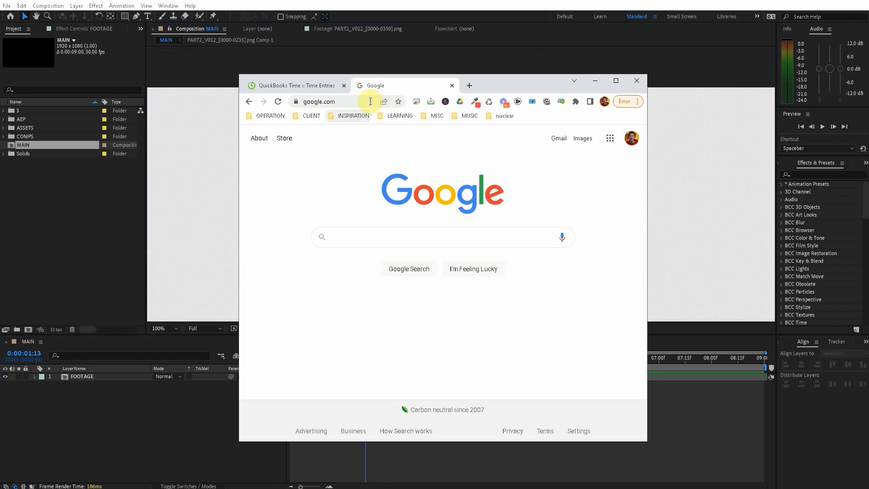
type("how many atoms in a gla")
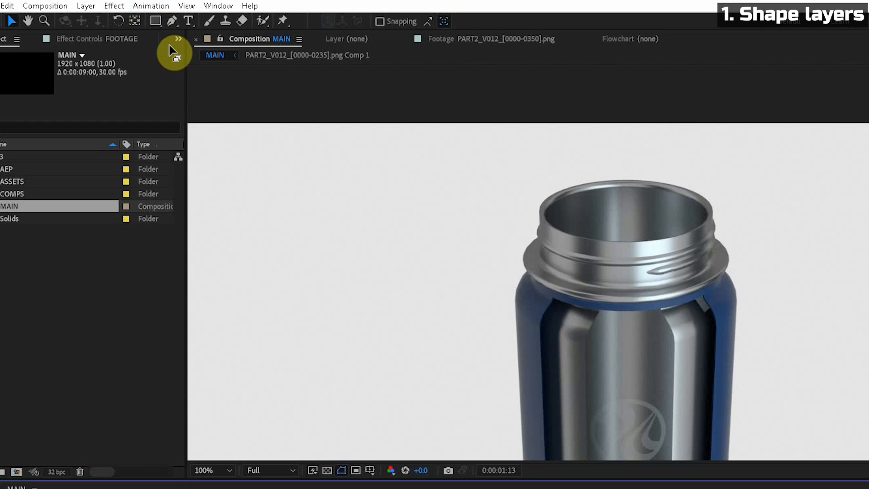
- Draw small white circles with the Ellipse tool and duplicate the three layers with Ctrl+D into a tall column
left_click(155, 21)
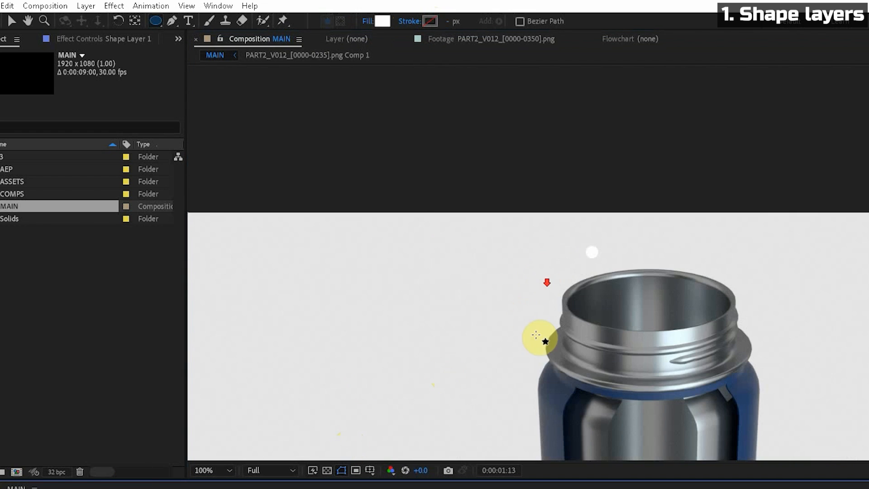
left_click(210, 470)
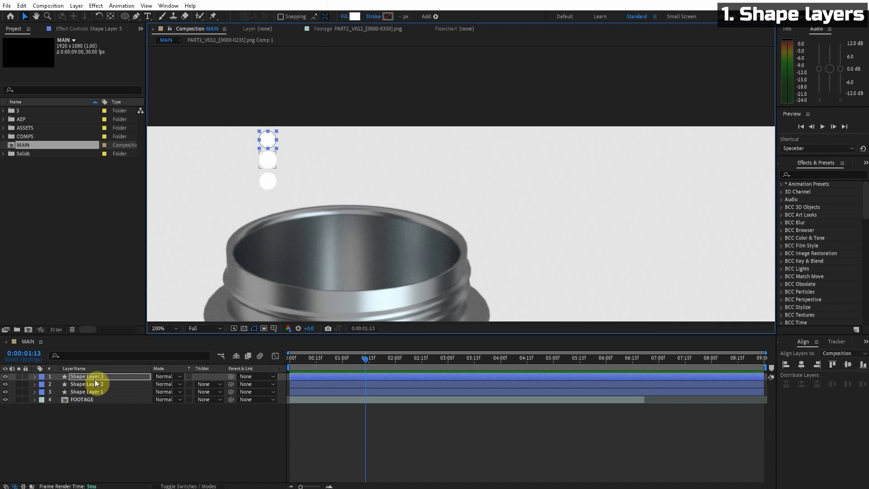
left_click(87, 384)
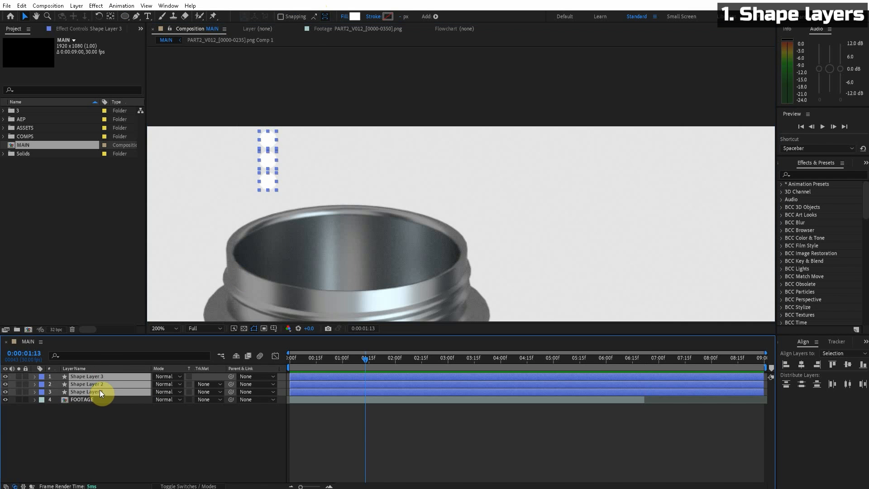
key("ctrl+d")
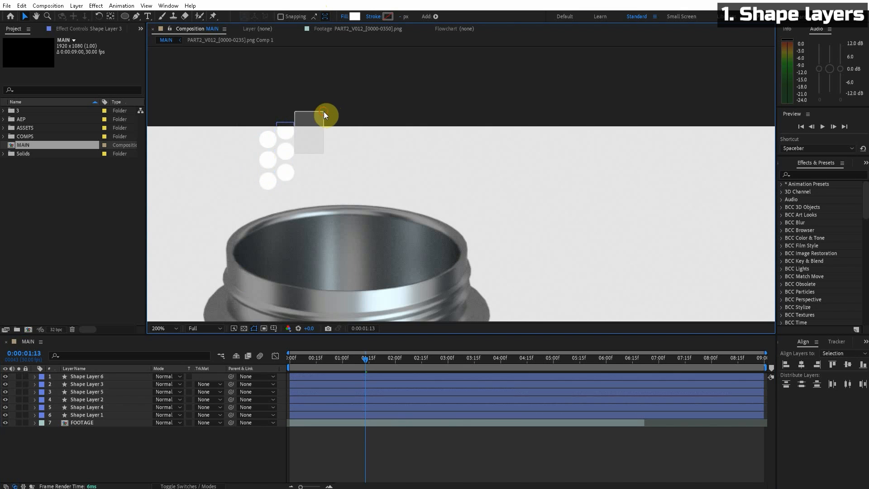
key("ctrl+d")
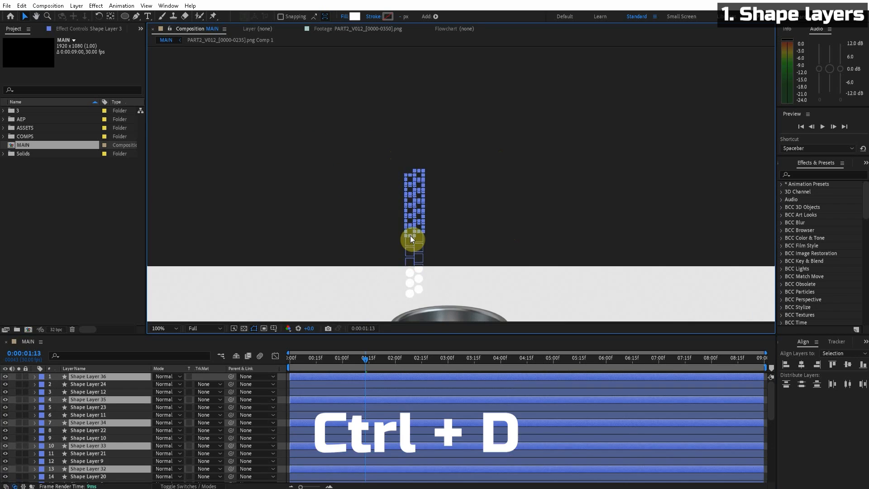
key("ctrl+d")
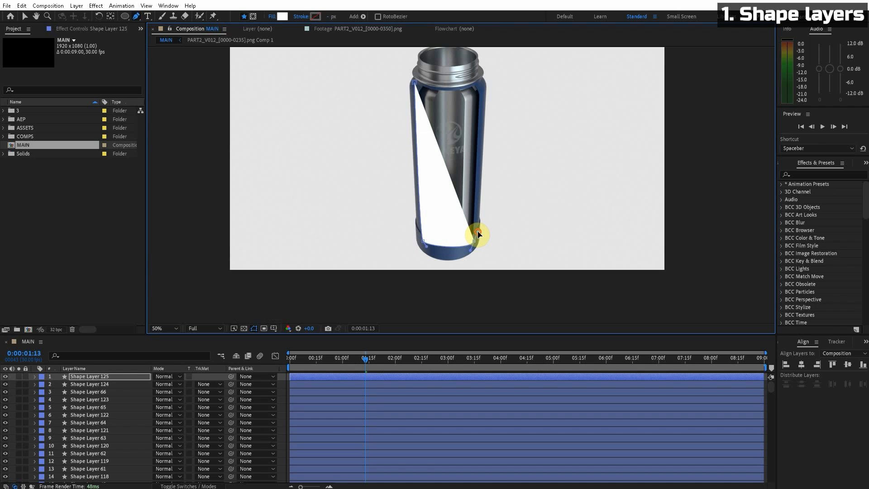
- Set the traced bottle shape's Fill Options to None, leaving a white unfilled outline
left_click(271, 16)
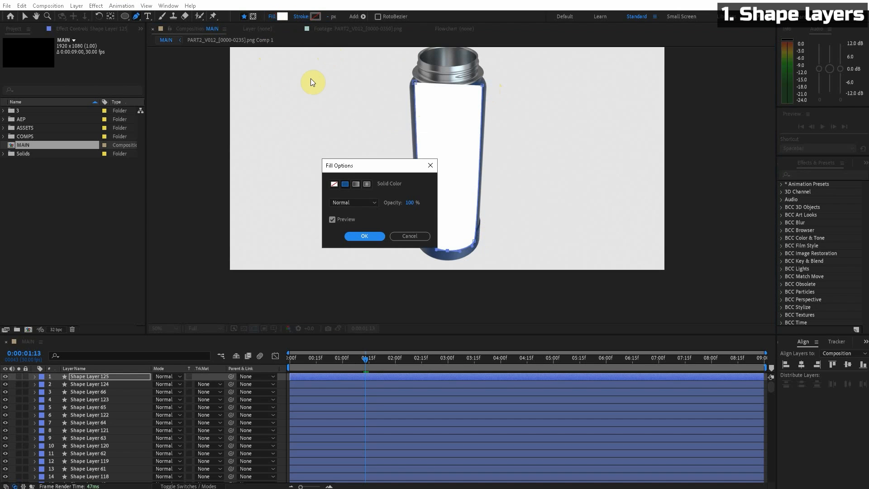
left_click(334, 184)
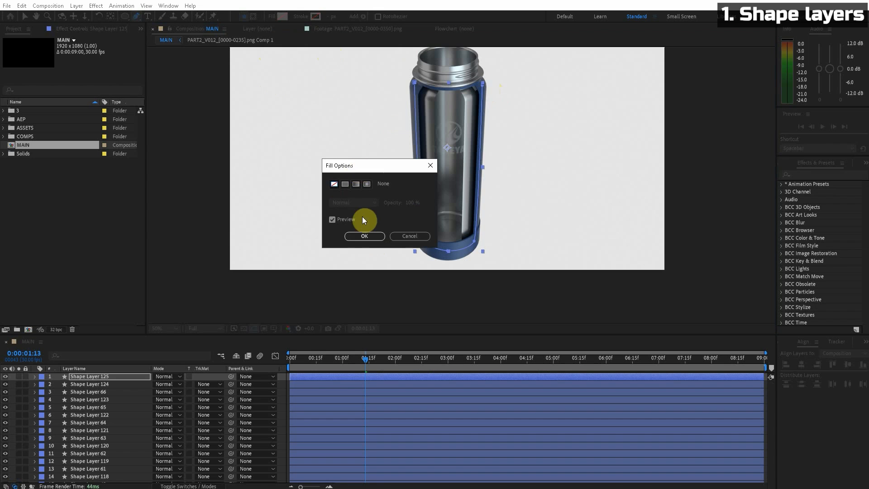
left_click(363, 235)
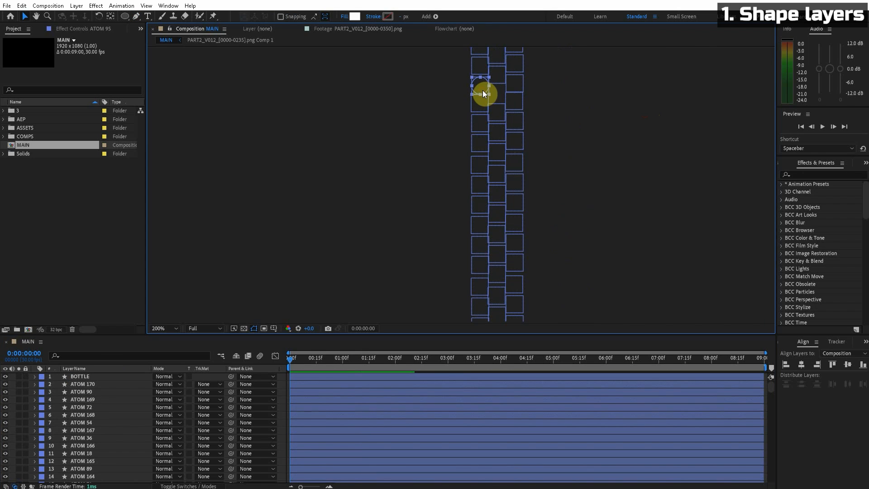
scroll("down", 3)
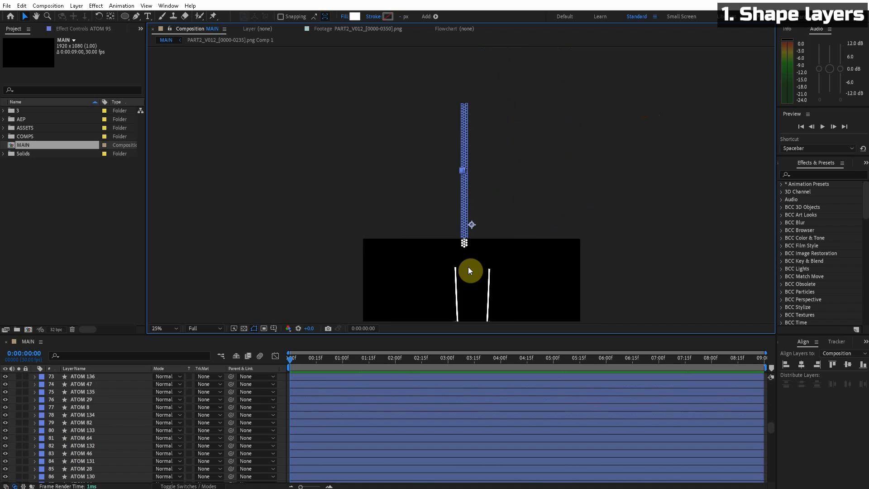
mouse_move(521, 292)
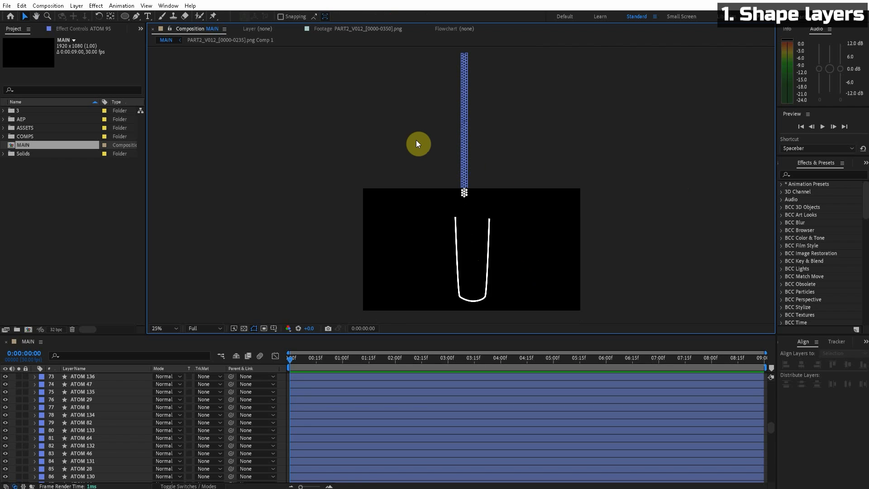
mouse_move(95, 5)
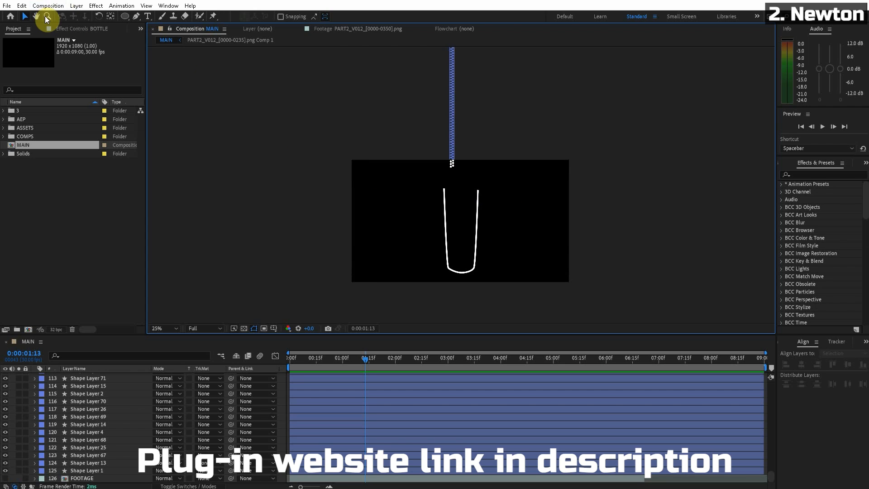
- Launch Newton 3 from the Composition menu with the atoms and bottle outline loaded
left_click(48, 5)
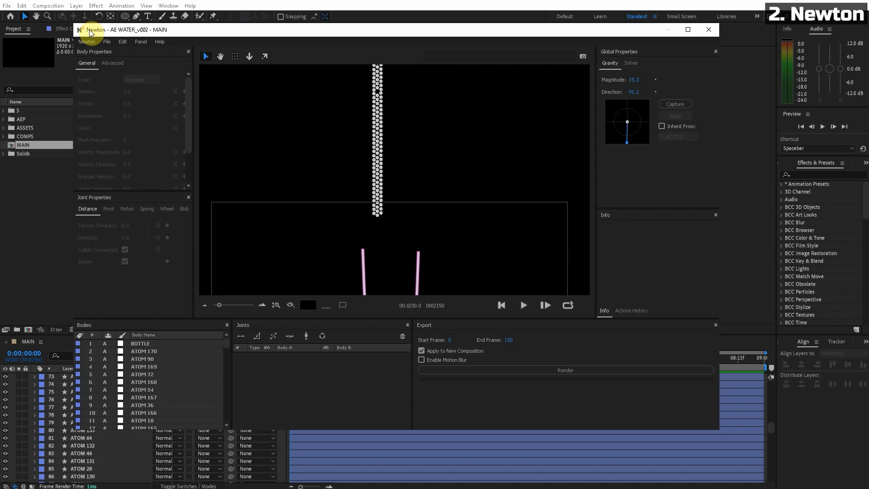
mouse_move(101, 31)
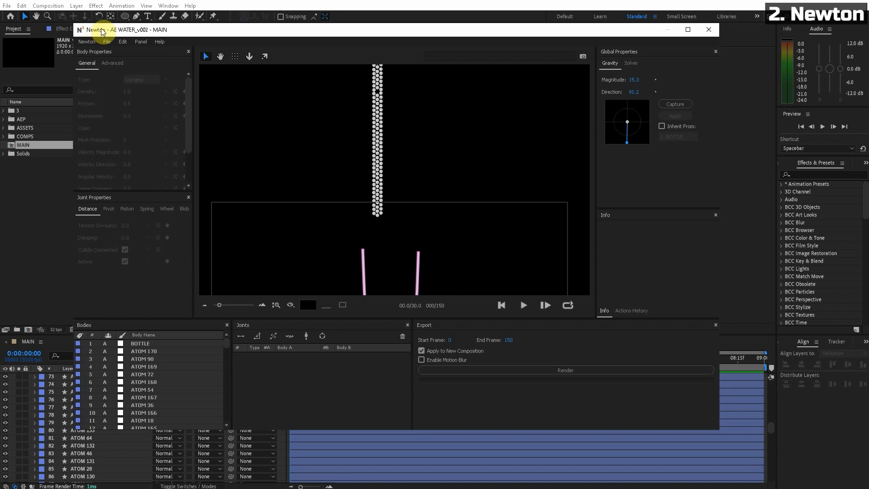
mouse_move(99, 21)
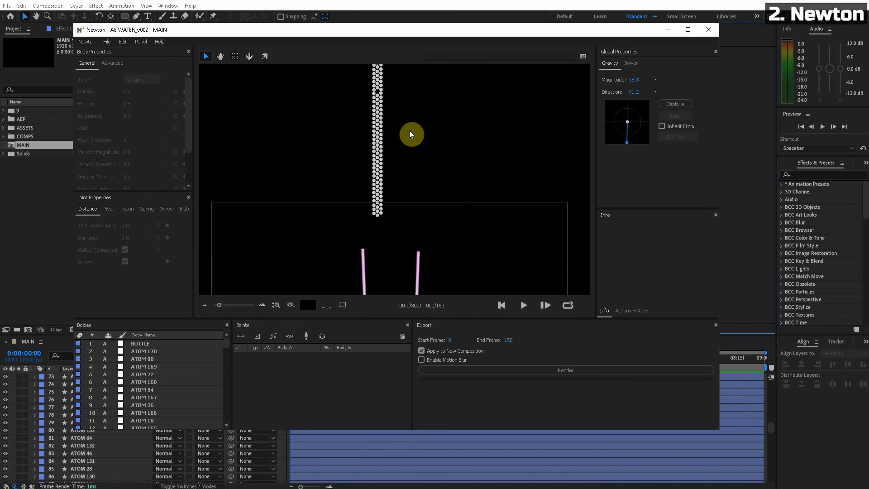
mouse_move(290, 139)
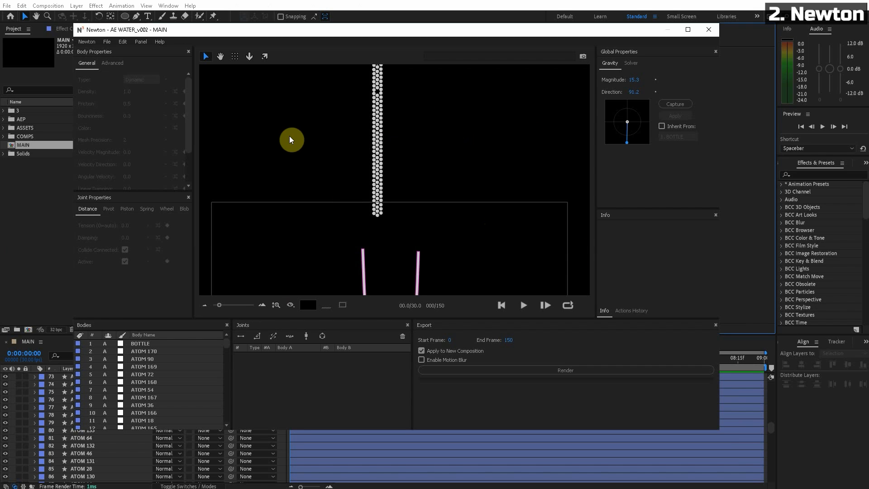
mouse_move(154, 39)
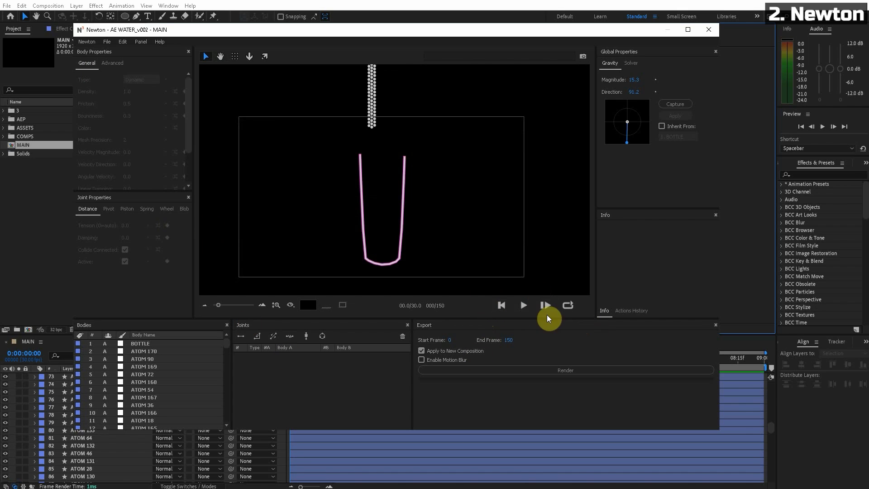
left_click(545, 305)
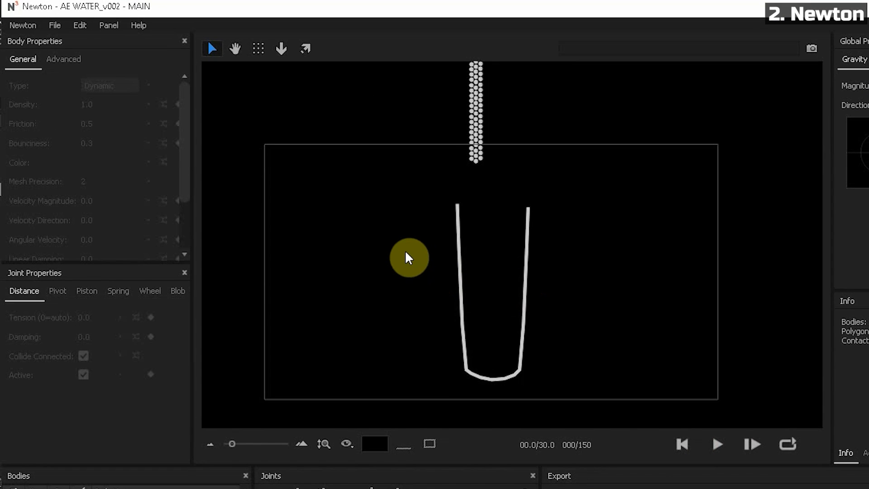
- Make the BOTTLE outline a static body in Body Properties
left_click(491, 277)
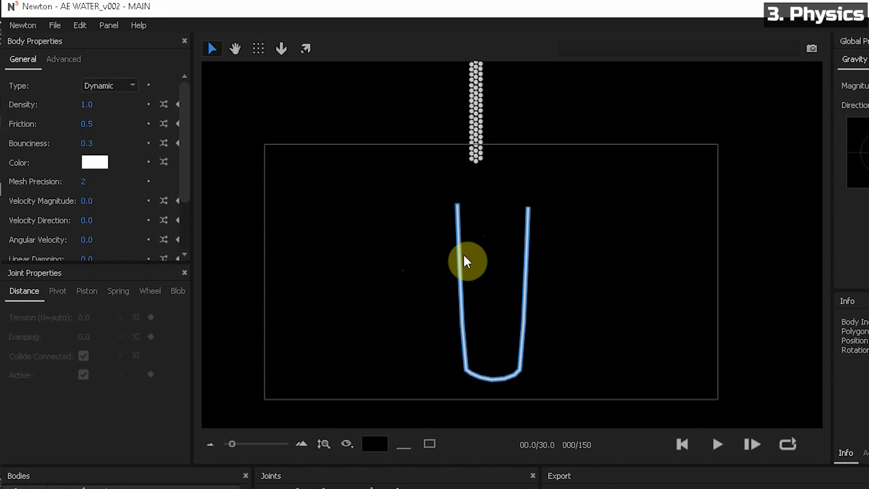
left_click(110, 85)
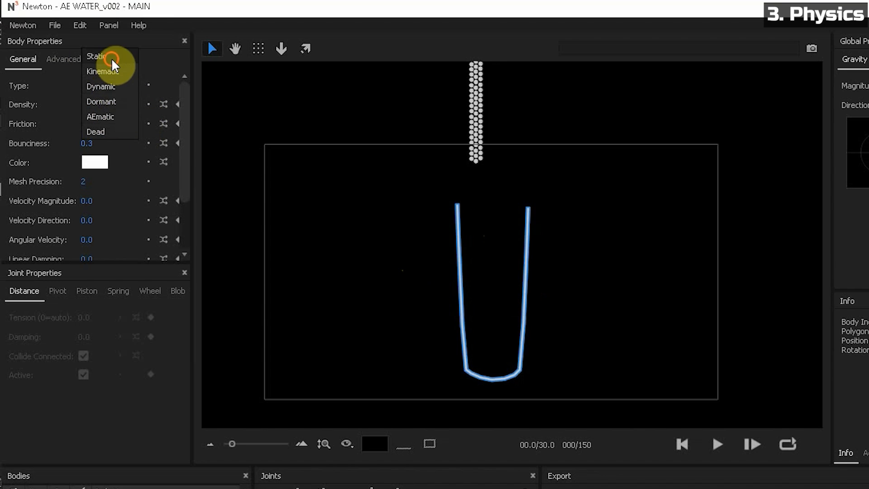
left_click(97, 56)
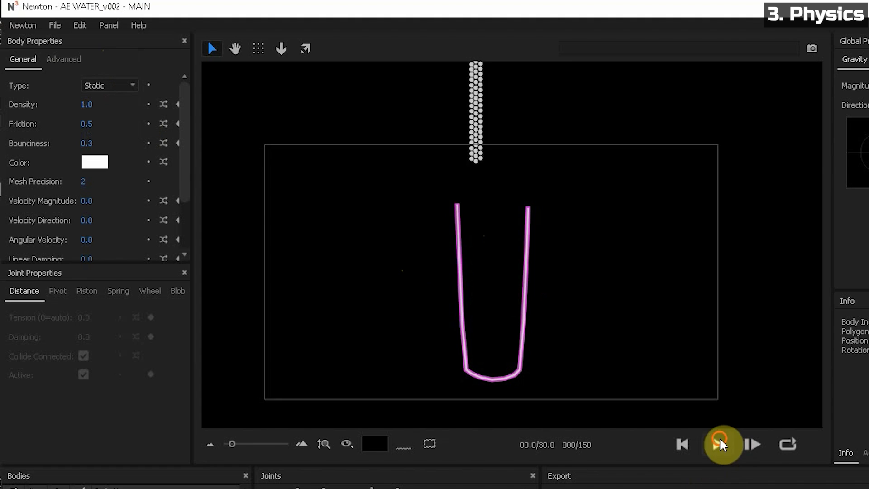
- Replay the atom pour repeatedly, then rerun it with atom Friction set to 0.0
left_click(722, 444)
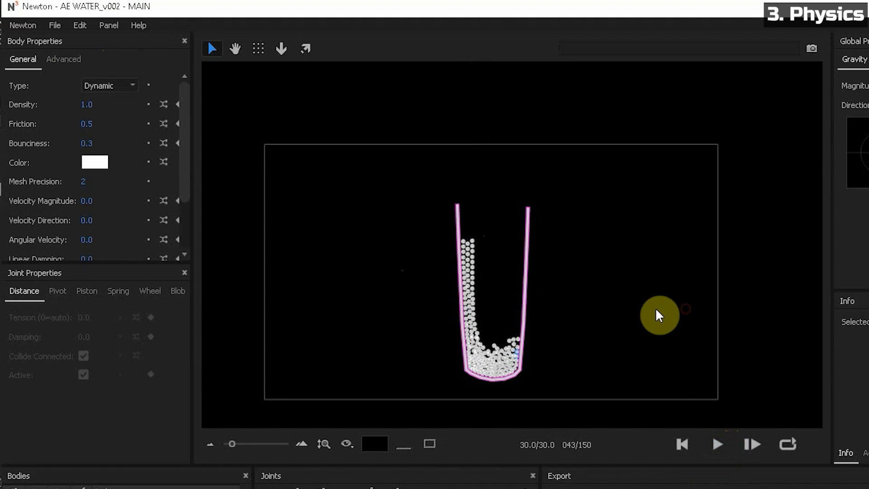
left_click(717, 444)
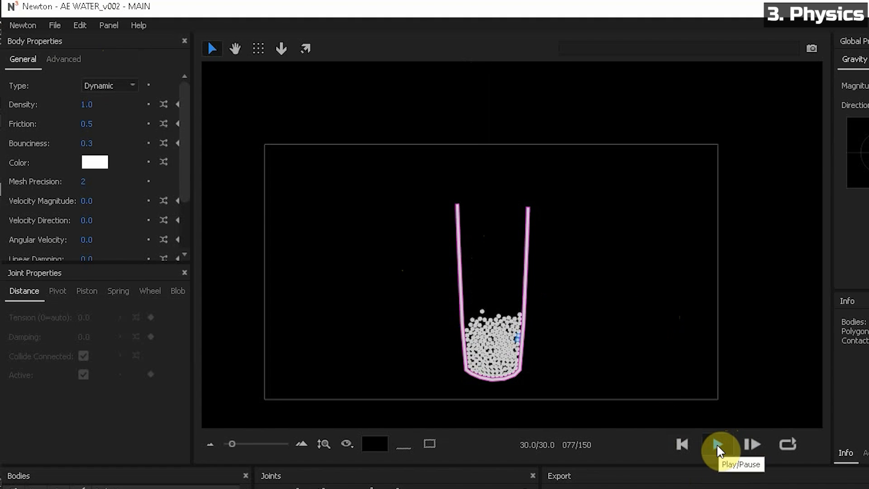
left_click(717, 444)
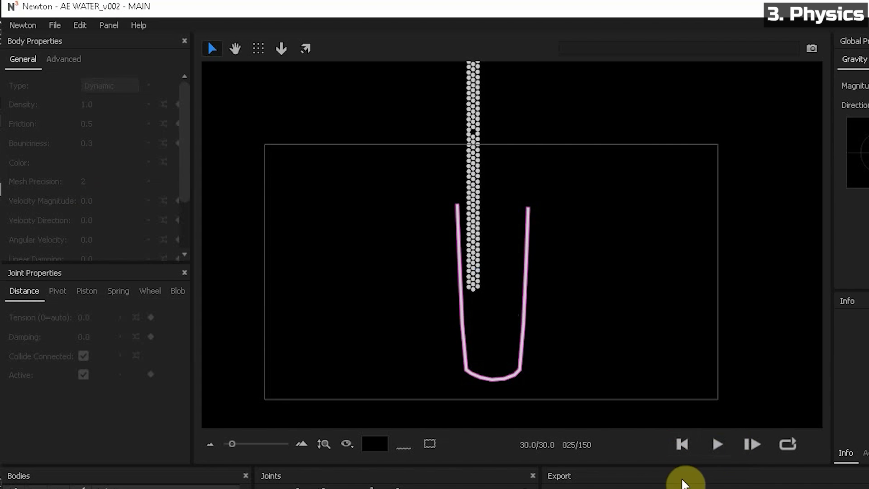
left_click(717, 443)
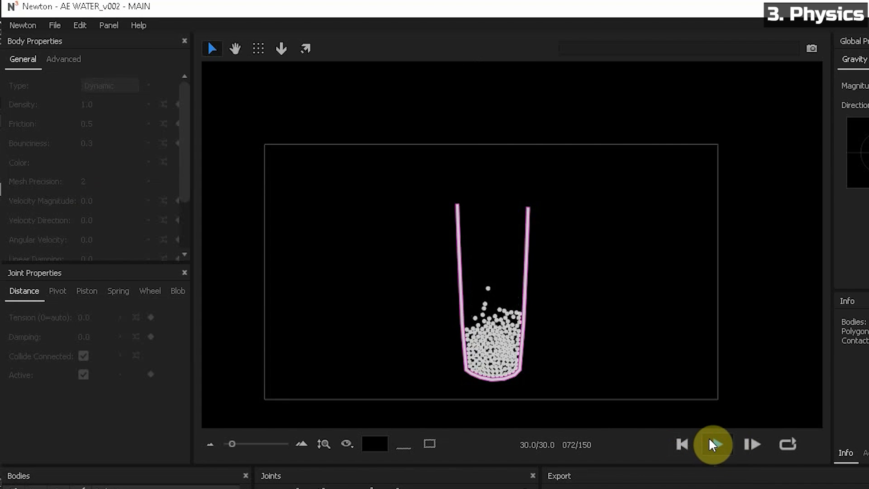
left_click(715, 443)
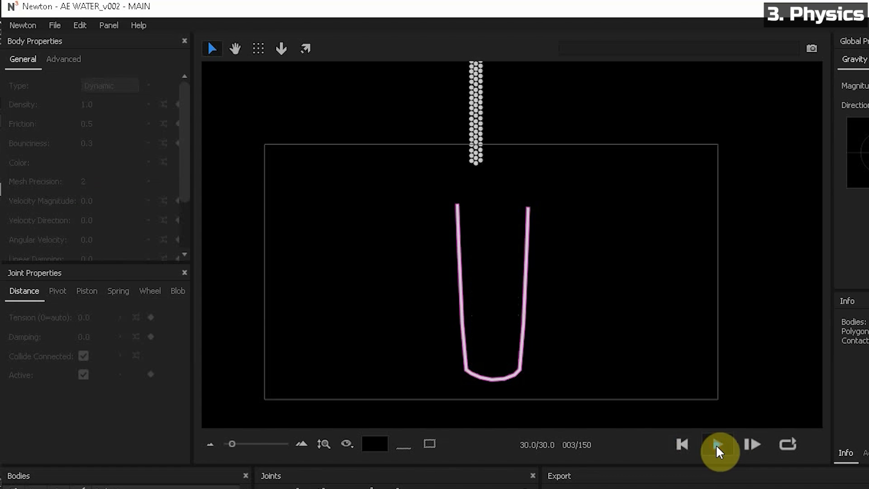
left_click(717, 443)
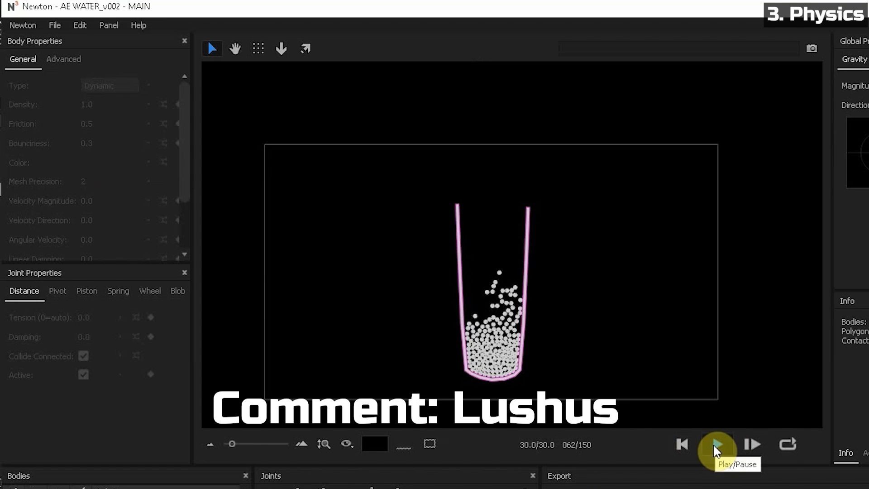
left_click(716, 444)
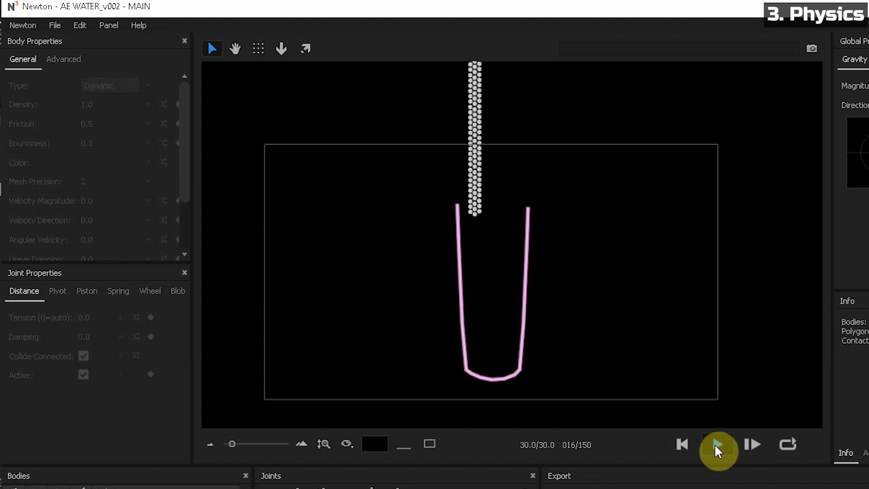
left_click(718, 443)
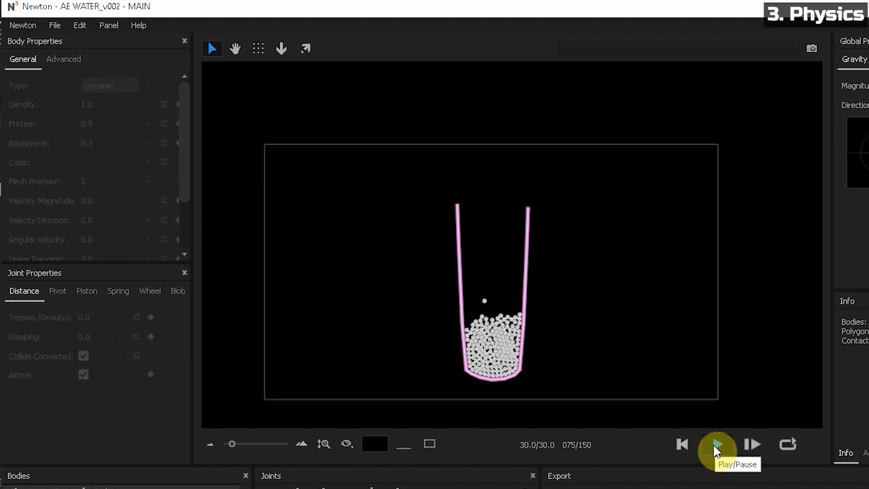
left_click(681, 443)
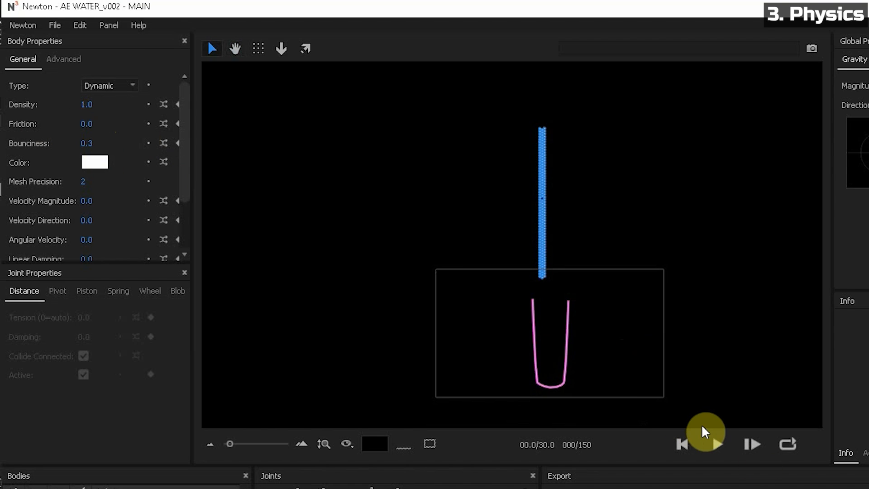
left_click(715, 443)
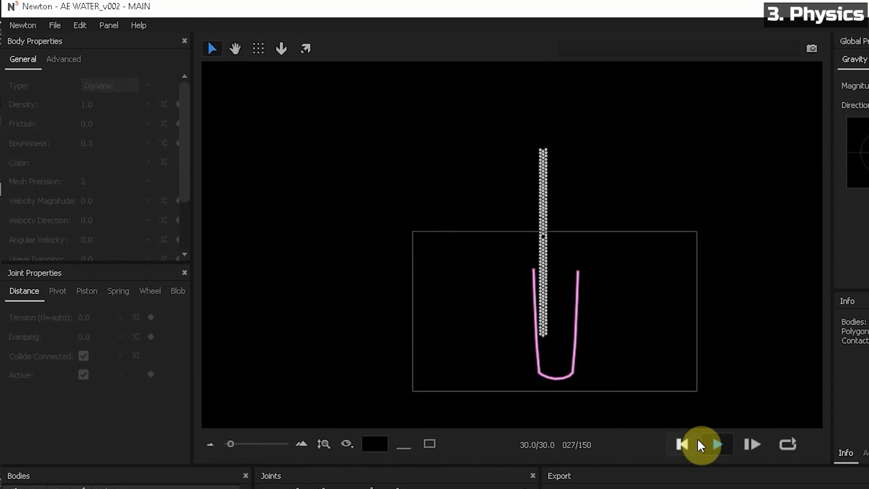
- Run the frictionless pour with Bounciness 0.8 and reset after atoms bounce out of the bottle
left_click(717, 443)
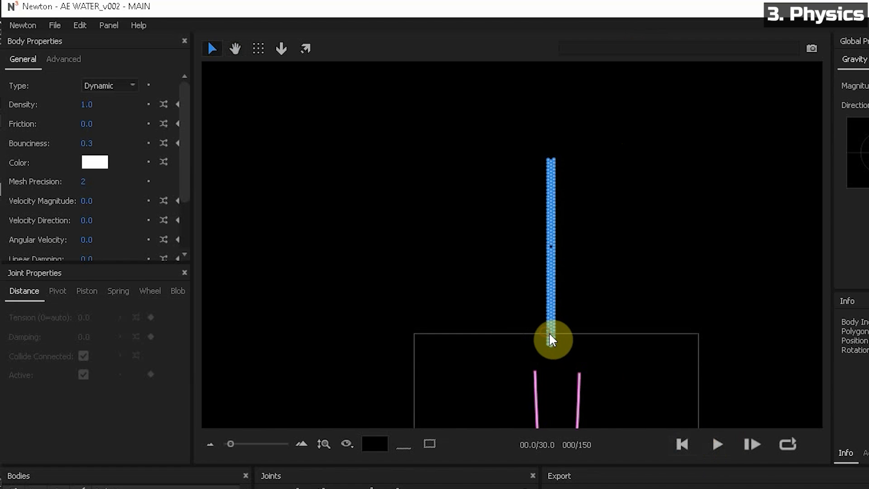
left_click(717, 443)
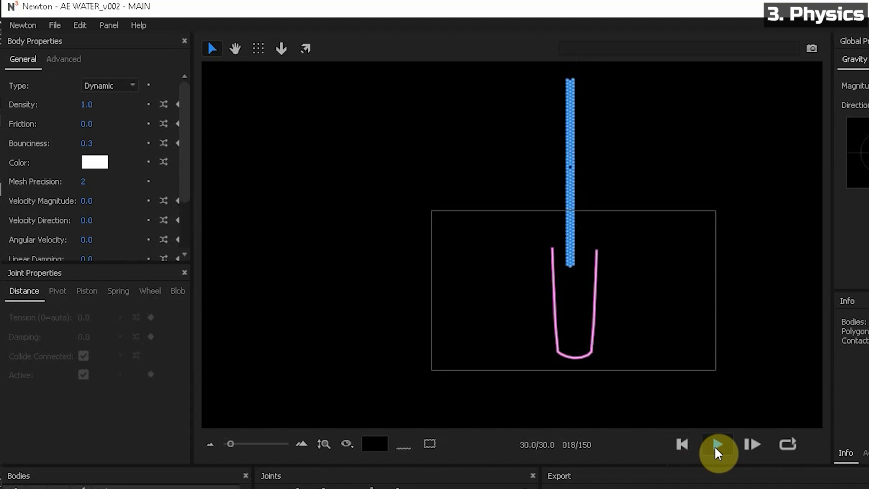
left_click(717, 443)
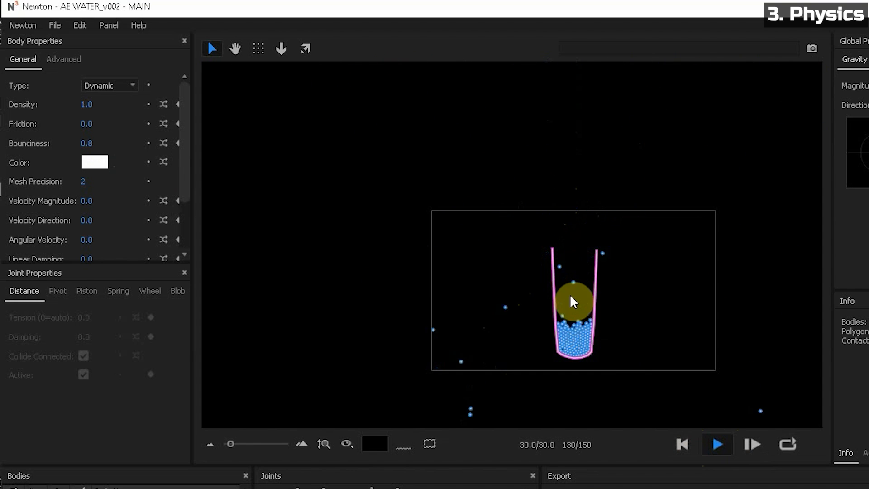
left_click(681, 444)
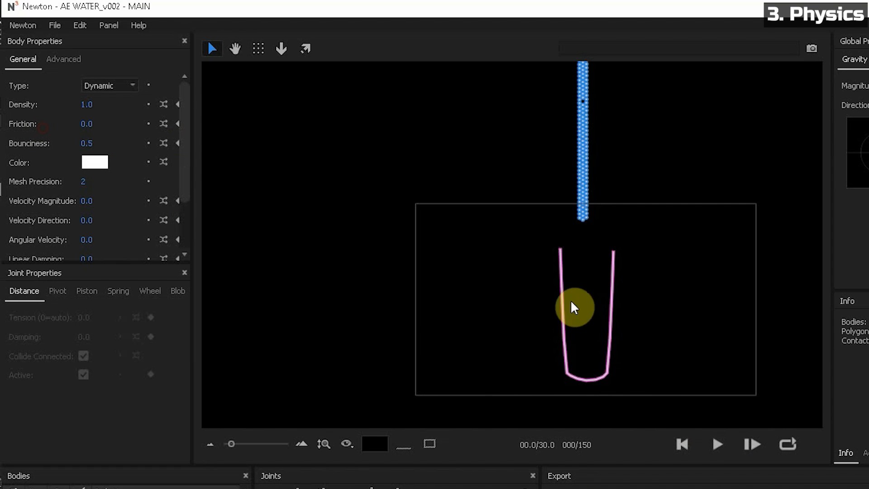
- Replay the pour with Bounciness 0.5 from the first frame and stop playback for export
left_click(717, 444)
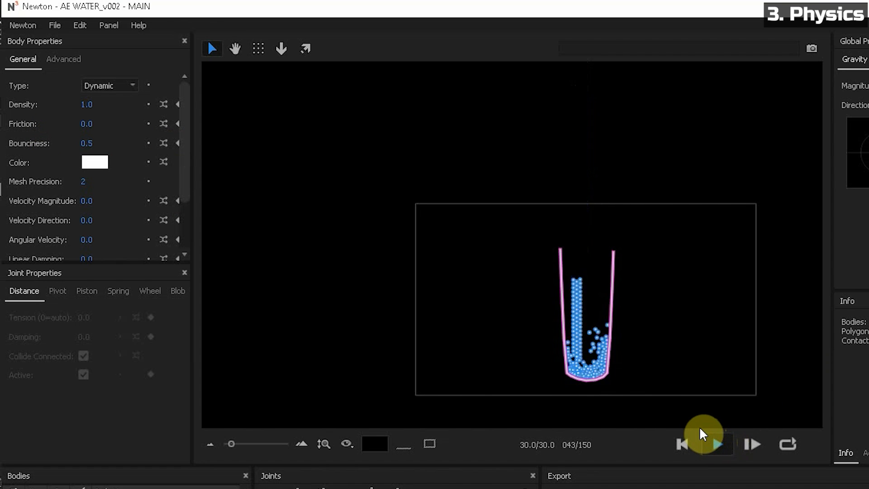
left_click(718, 443)
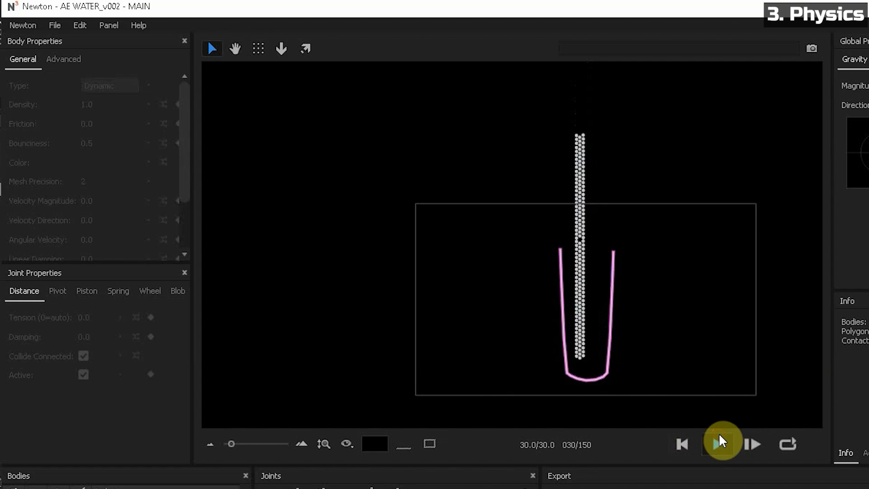
left_click(723, 443)
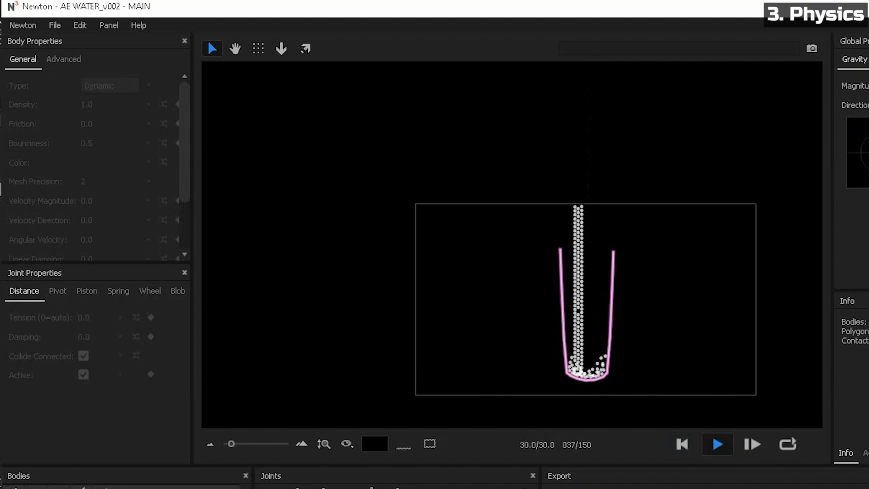
left_click(681, 443)
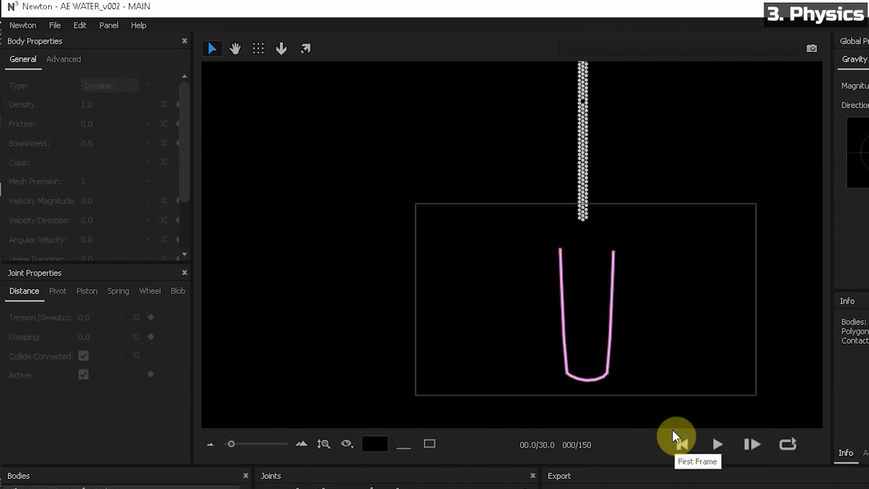
left_click(718, 443)
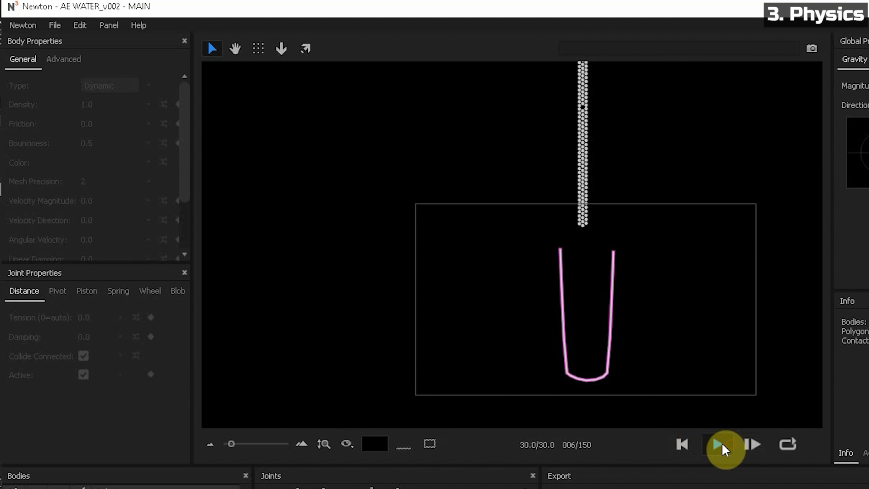
left_click(721, 443)
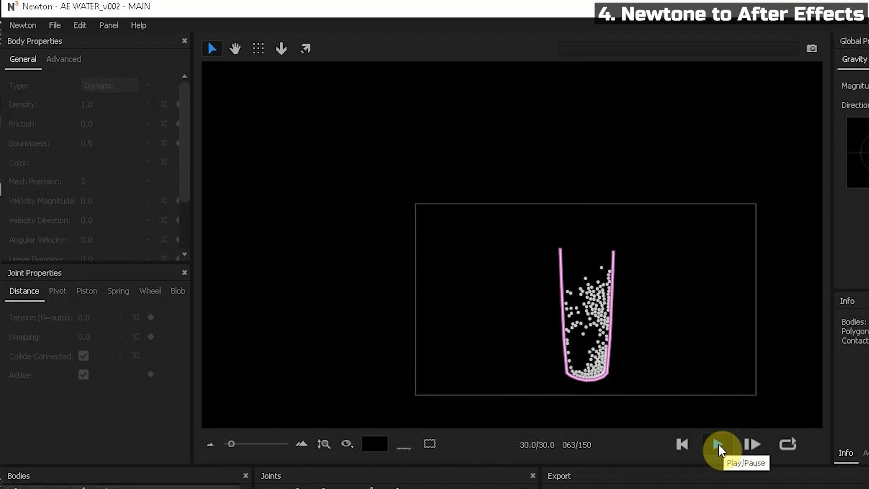
left_click(718, 444)
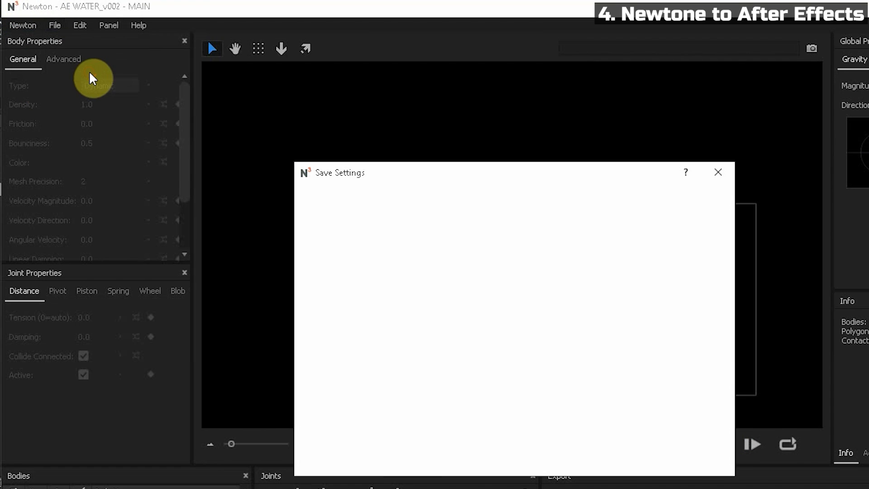
- Render frames 0-150 to a new composition with motion blur enabled from the Export panel
left_click(719, 172)
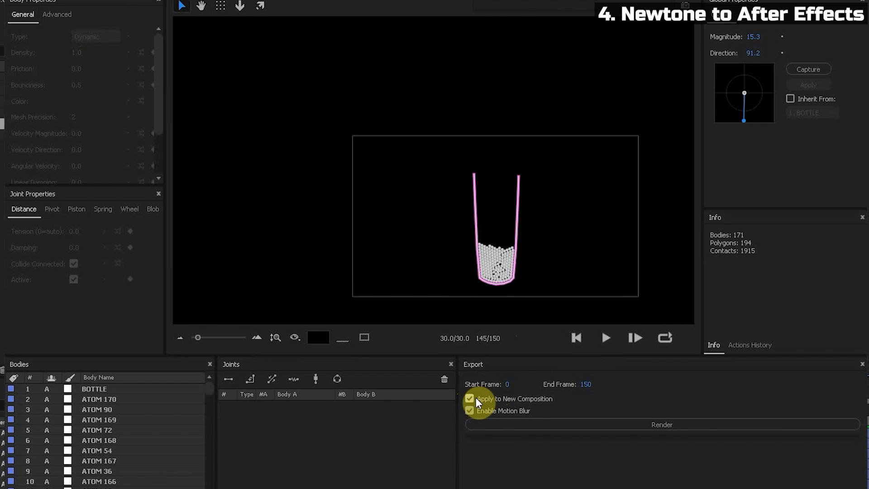
left_click(661, 424)
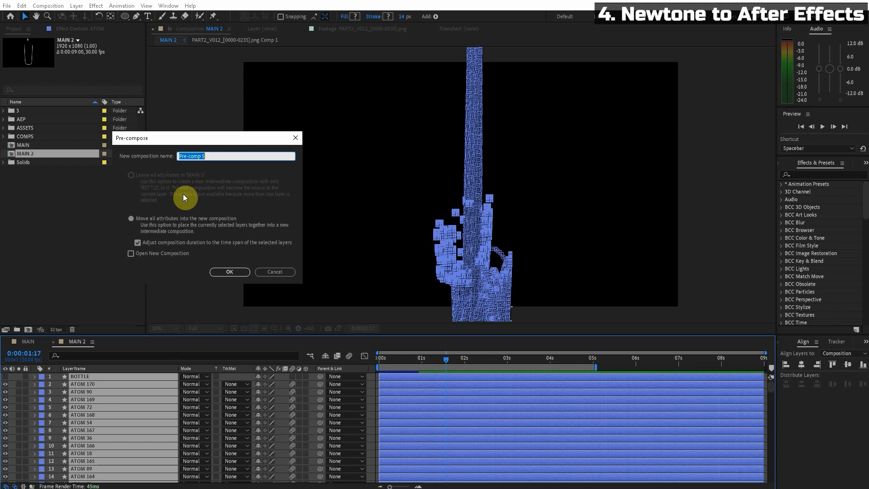
- Name the precomposition ATOMS, moving all attributes into it, and confirm
type("ATOMS")
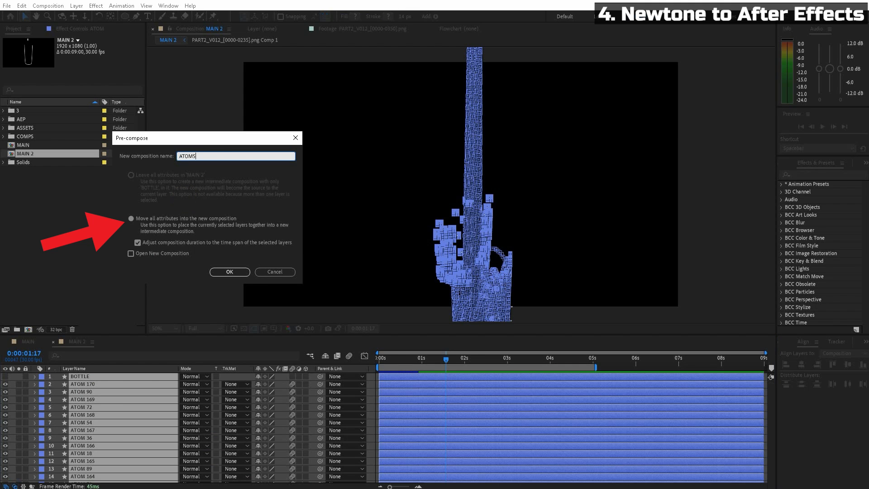
left_click(229, 272)
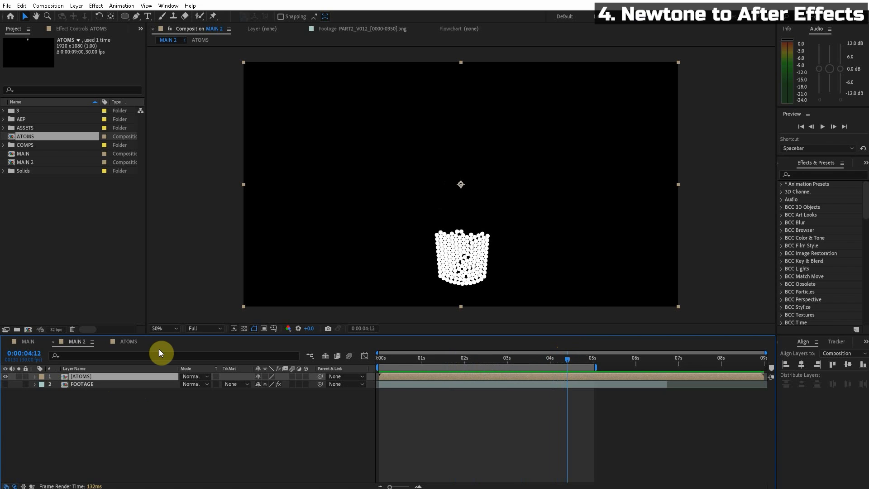
left_click(820, 174)
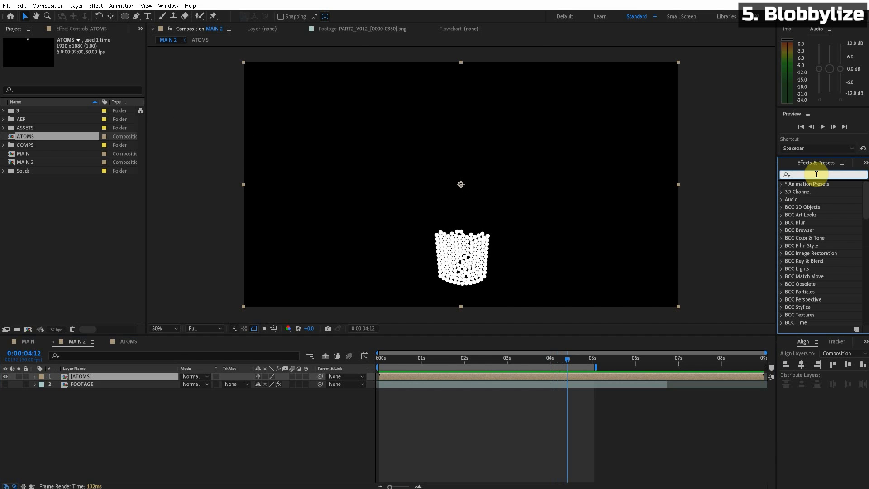
- Apply Fast Box Blur (Radius 6.7, Iterations 3) and CC Blobbylize to the ATOMS layer via Effects & Presets search
type("fast")
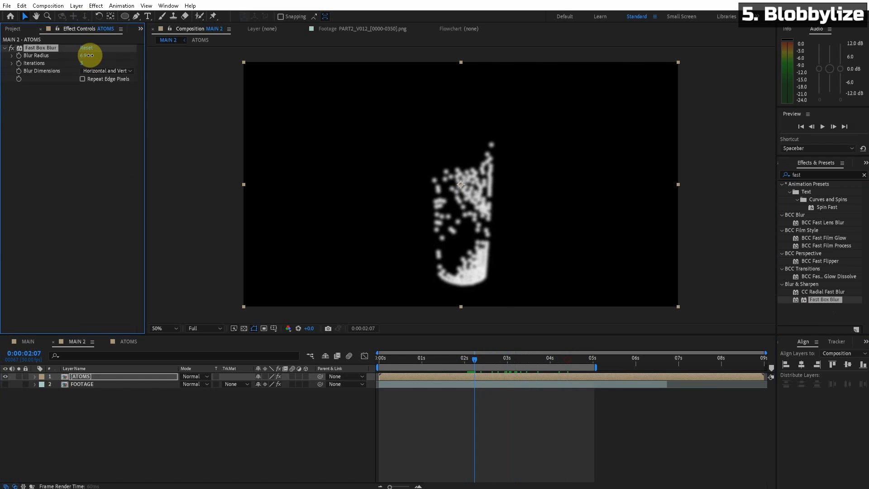
left_click(864, 175)
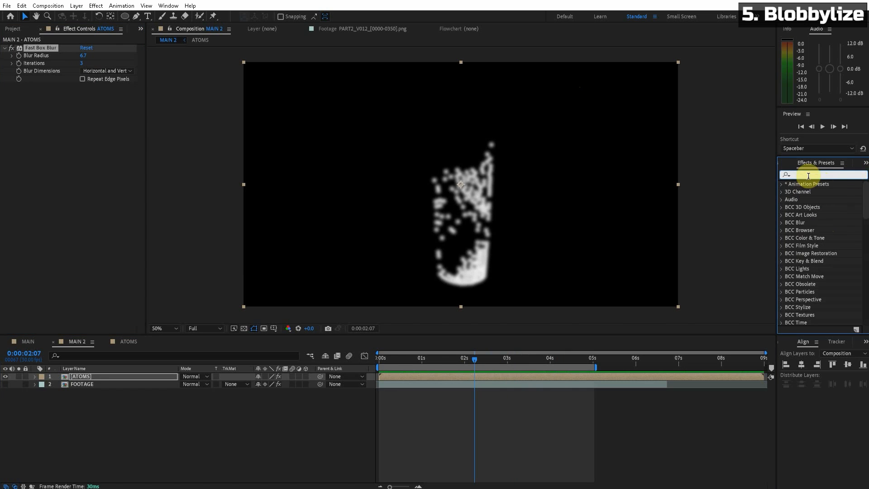
scroll("down", 3)
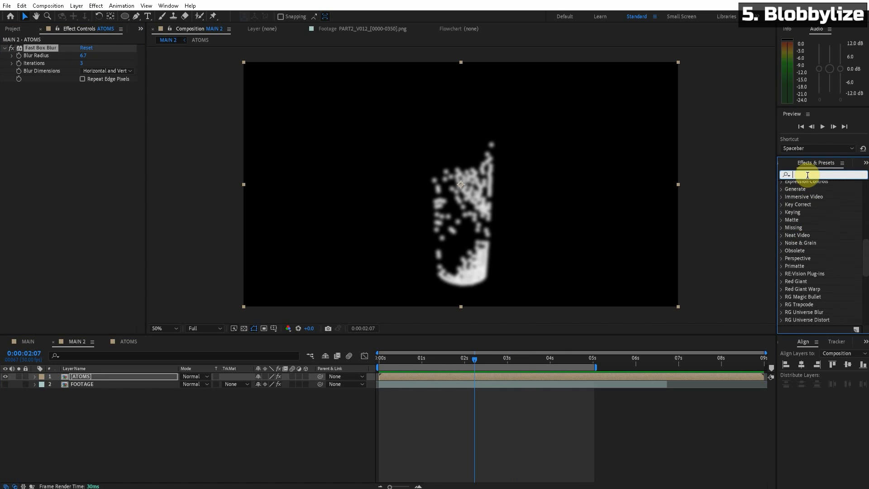
type("cc blob")
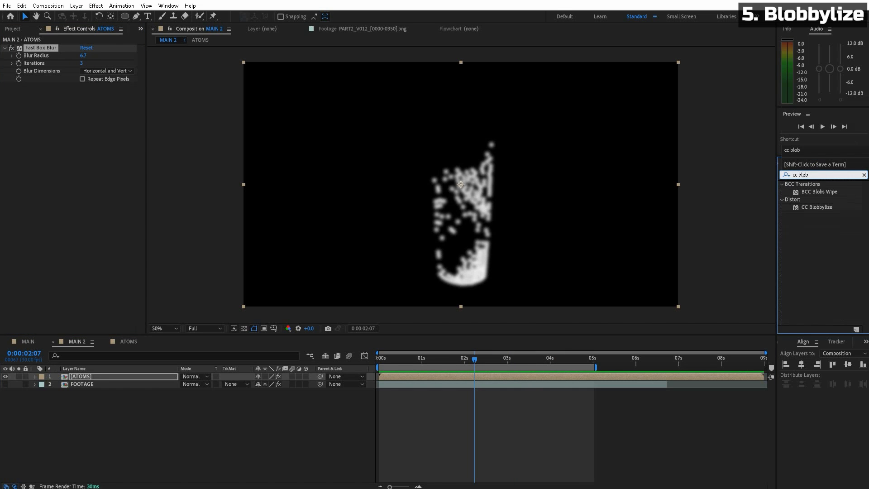
double_click(817, 206)
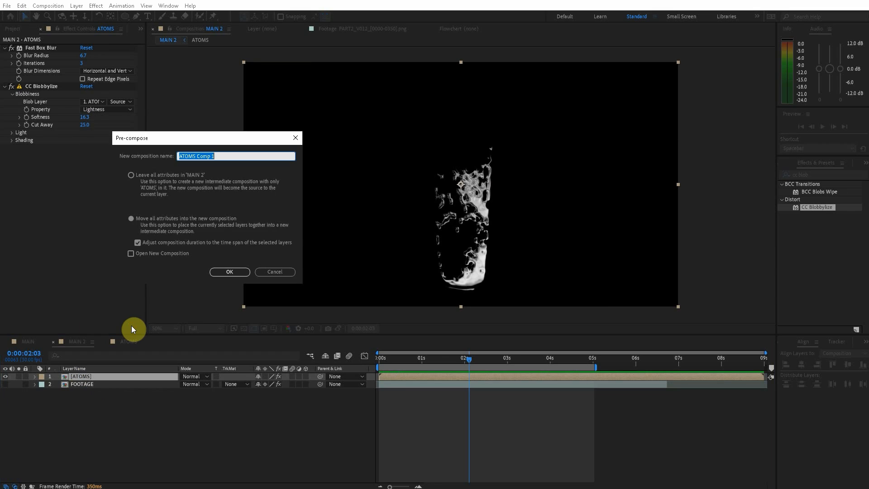
- Precompose ATOMS as BLOBFISH, hide it, and duplicate the bottle FOOTAGE as a WATER layer
left_click(229, 272)
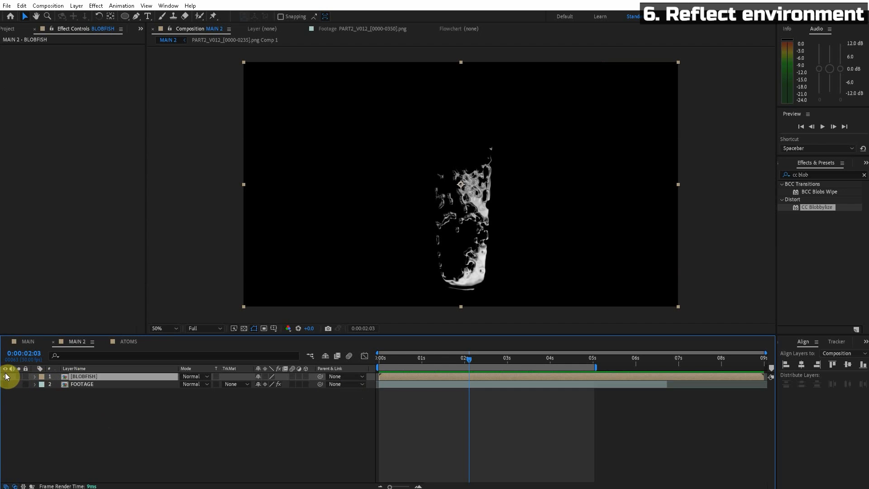
left_click(83, 384)
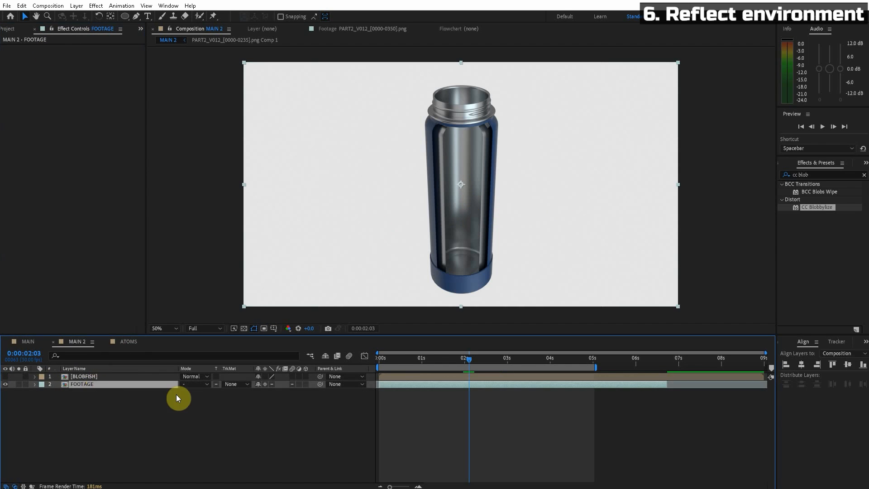
key("Ctrl+D")
type("WATER")
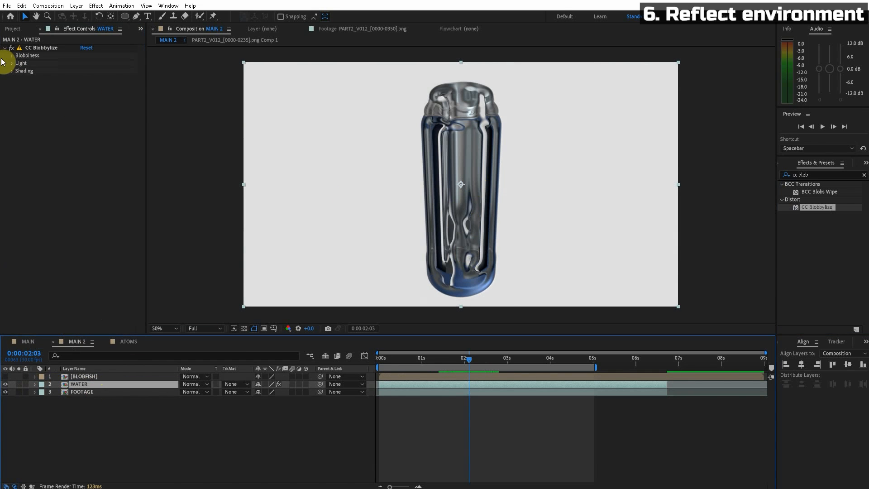
- Drive WATER's CC Blobbylize from BLOBFISH alpha with Cut Away reduced to 20
left_click(11, 55)
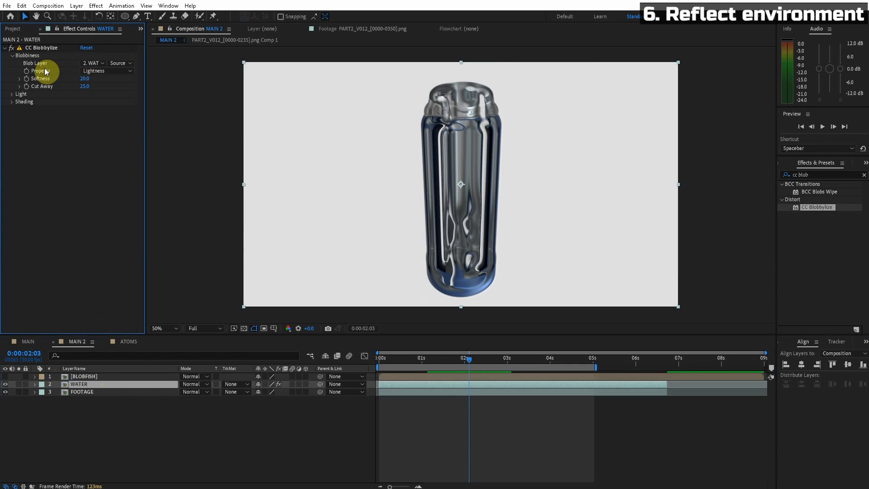
left_click(93, 62)
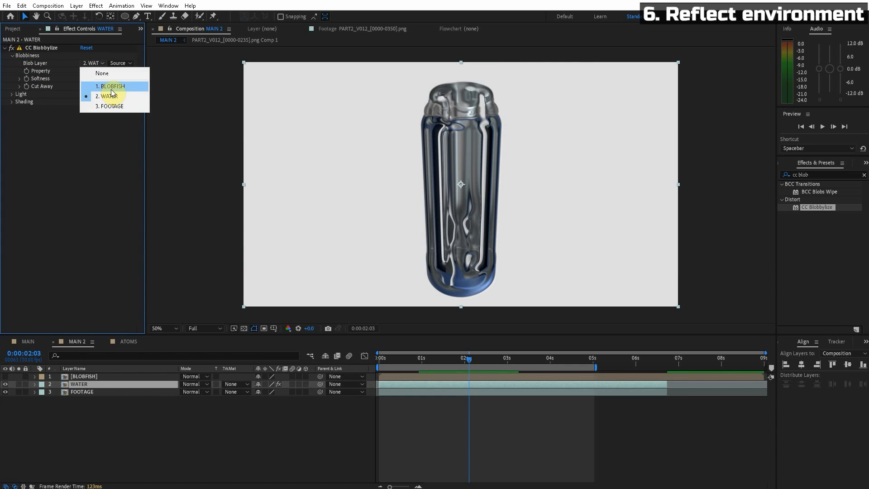
left_click(112, 86)
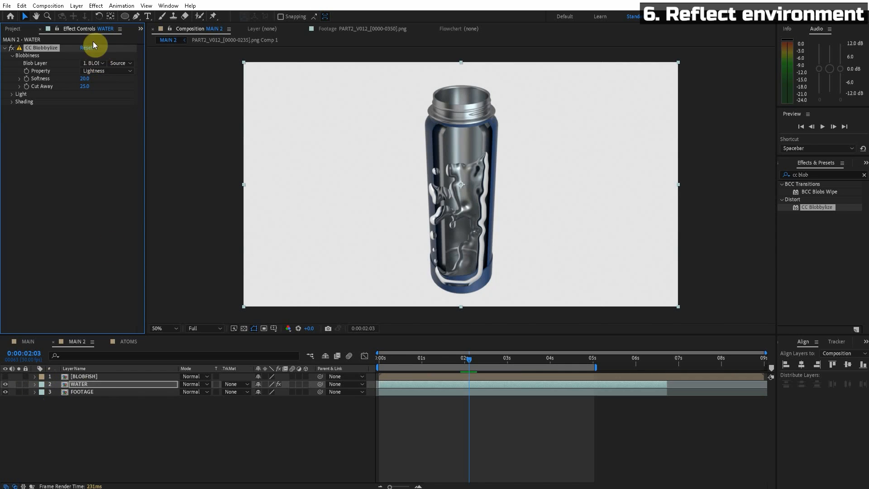
left_click(83, 376)
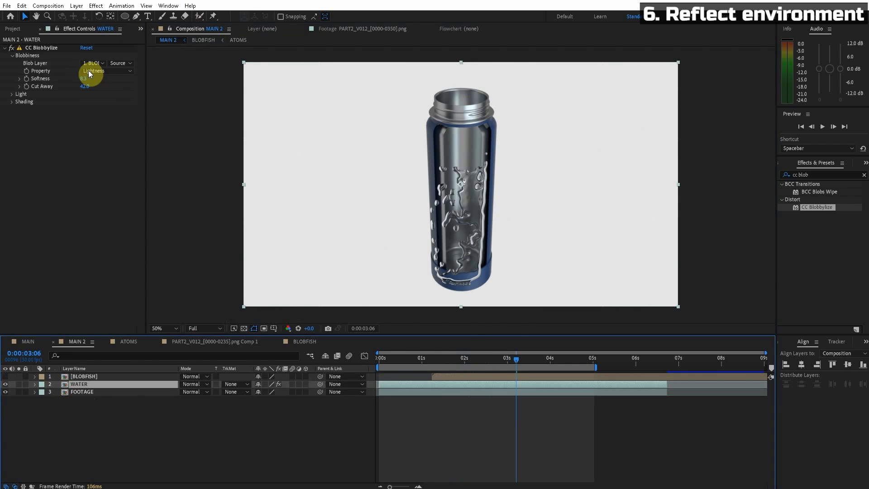
left_click(105, 71)
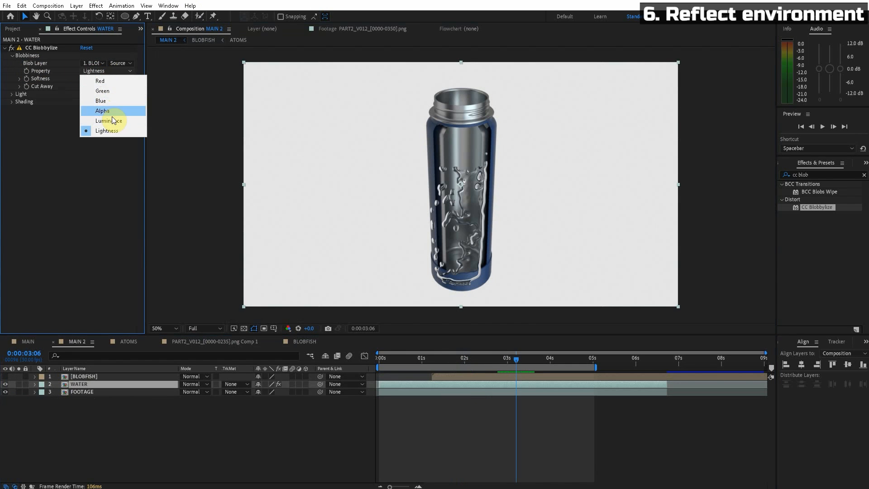
left_click(102, 110)
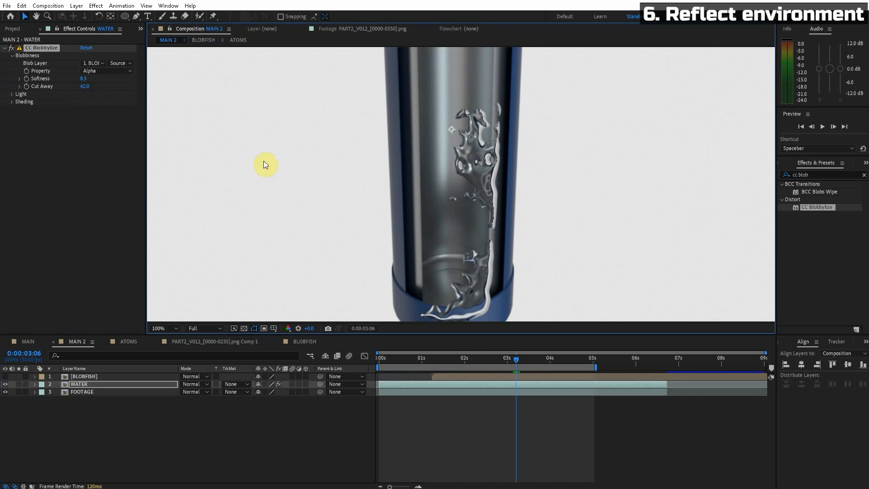
left_click_drag(85, 86, 78, 91)
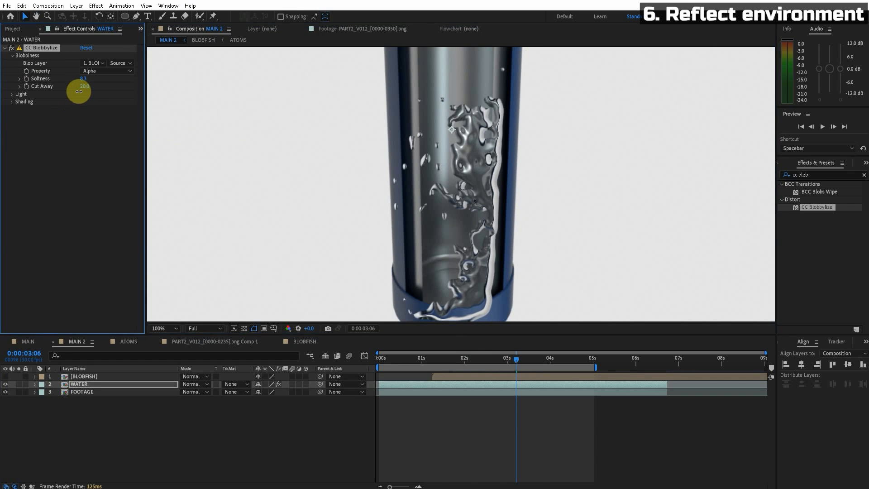
left_click(161, 327)
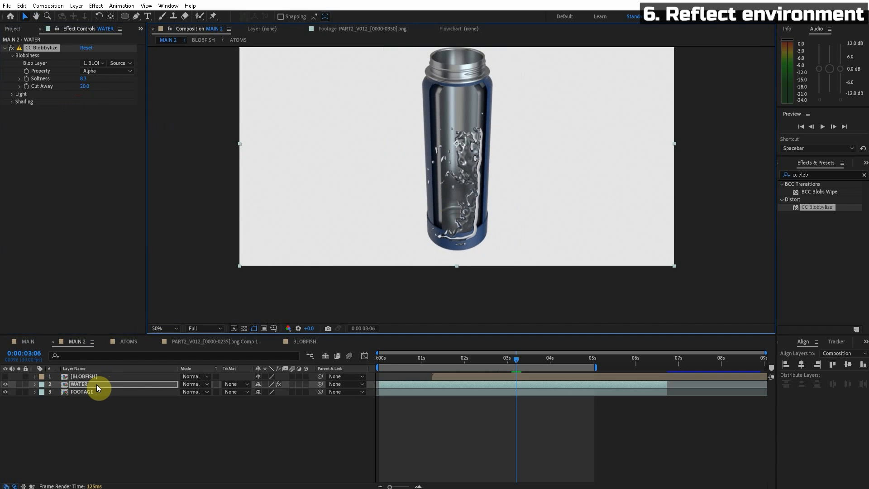
left_click(212, 342)
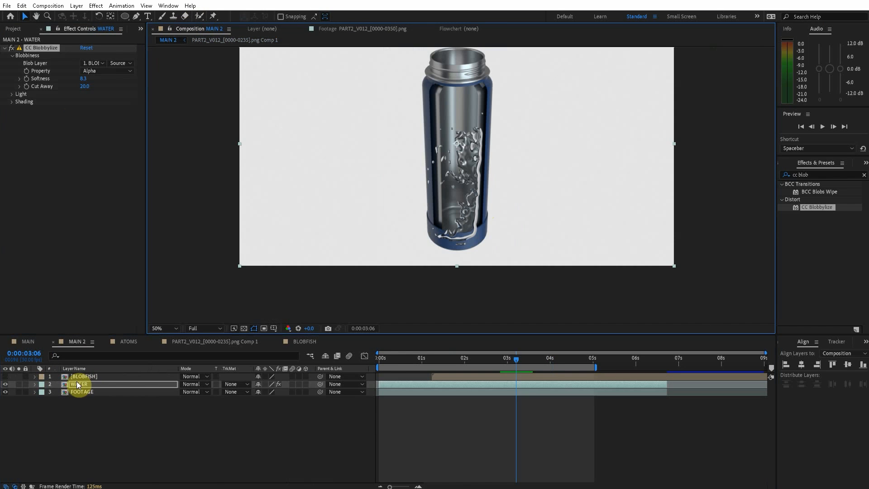
- Enter the BLOBFISH precomp holding the duplicated 25%-opacity ATOMS layer
left_click(305, 341)
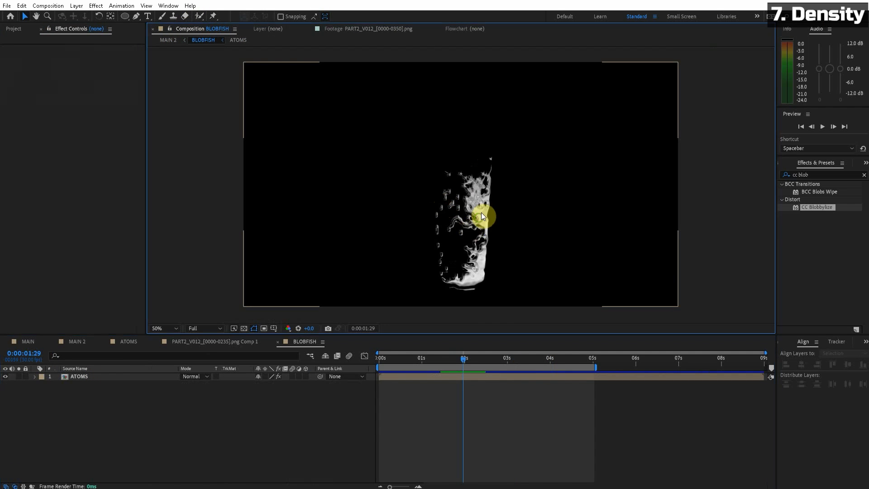
left_click(156, 328)
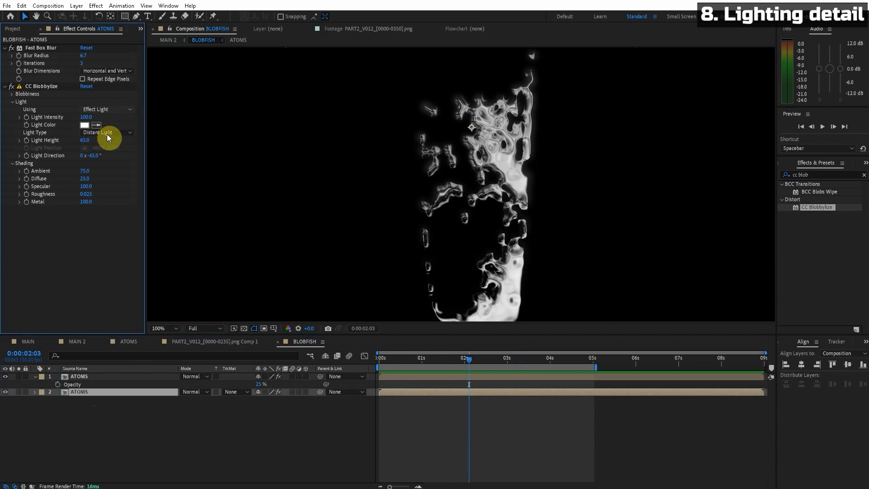
- Change the CC Blobbylize light type and duplicate the layer for point lighting
left_click(76, 5)
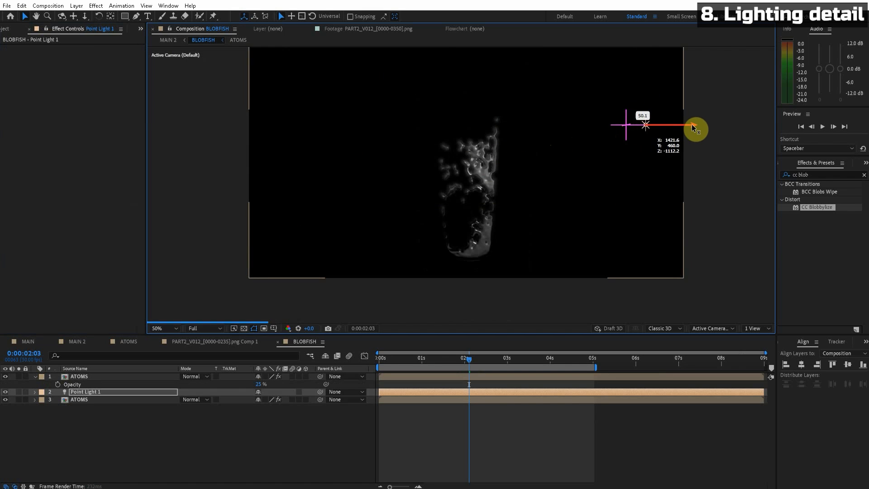
key("ctrl+d")
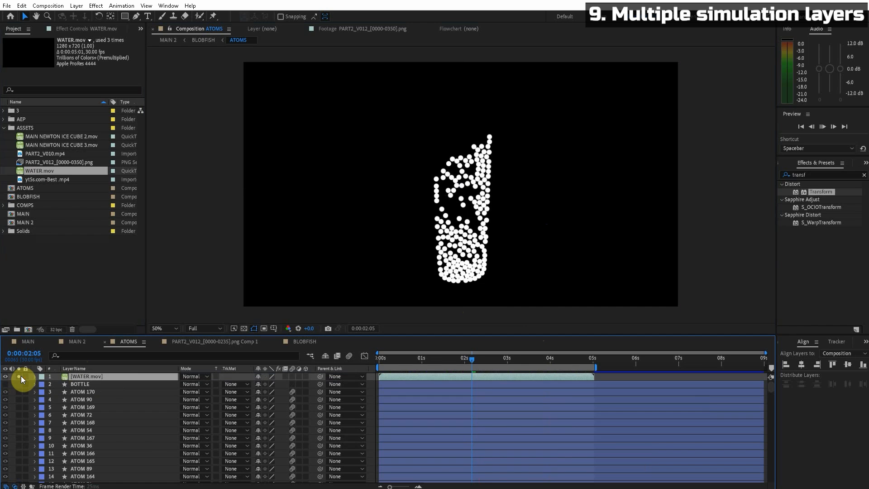
- Lower WATER.mov's opacity above the atoms so both particle sets blend
left_click(41, 376)
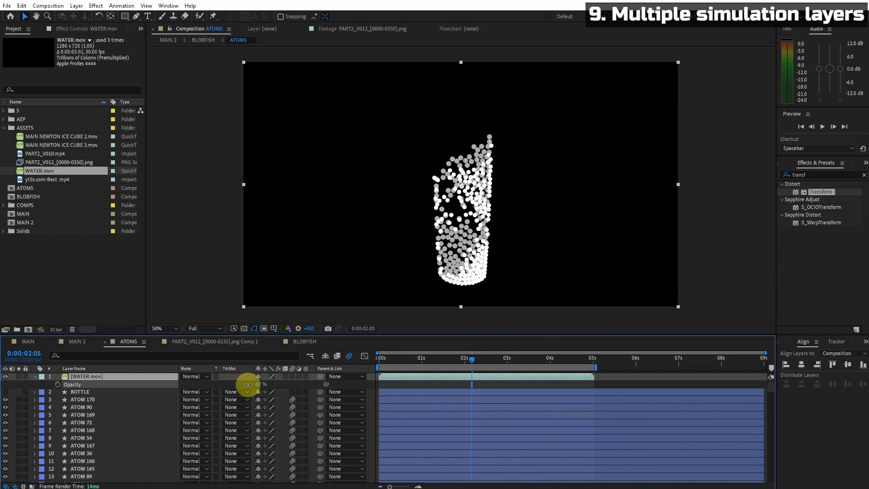
left_click(76, 341)
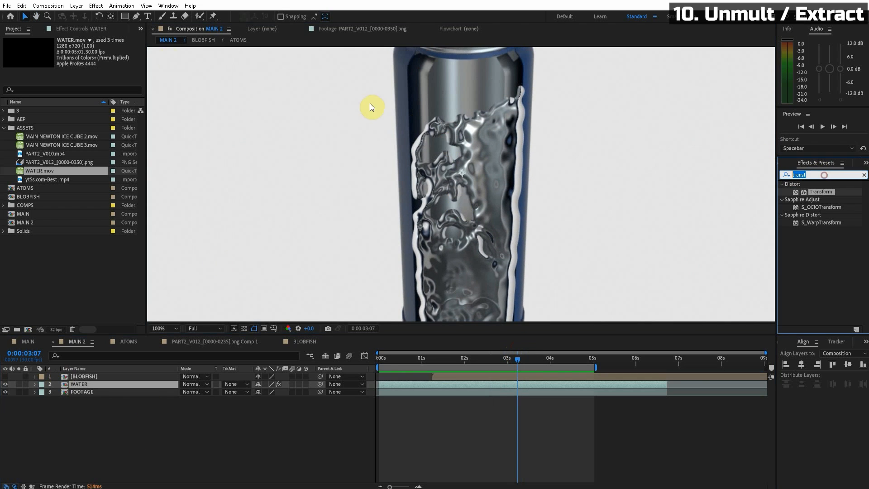
- Find Extract in Effects & Presets and apply it to the WATER layer
type("exttra")
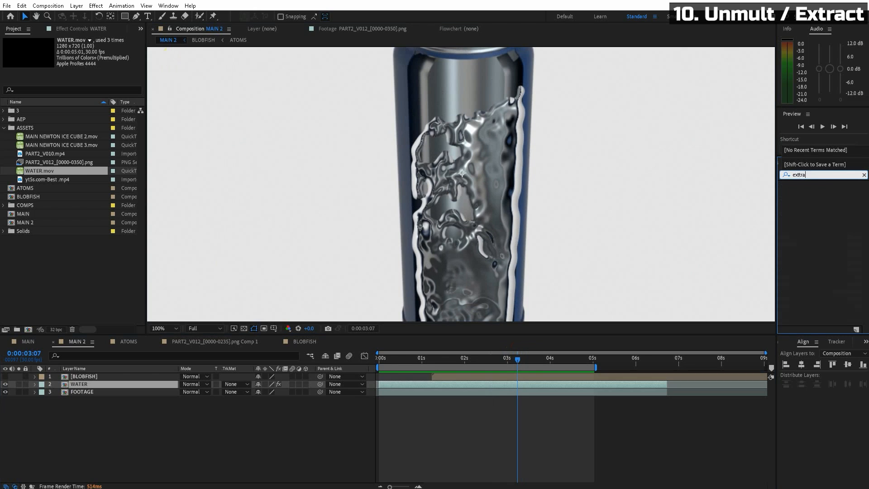
double_click(810, 215)
type("bulge")
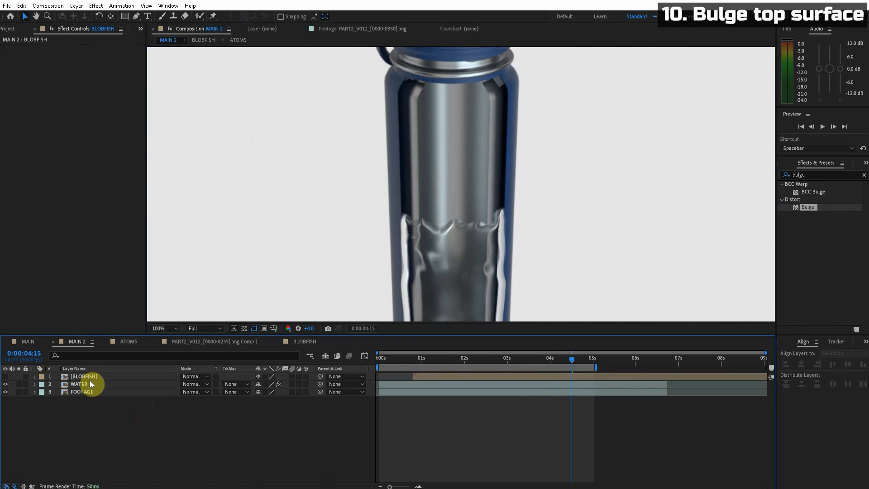
- Apply Bulge to WATER with radii 91.3 by 31.3 and height 2.5 at the surface
left_click(78, 384)
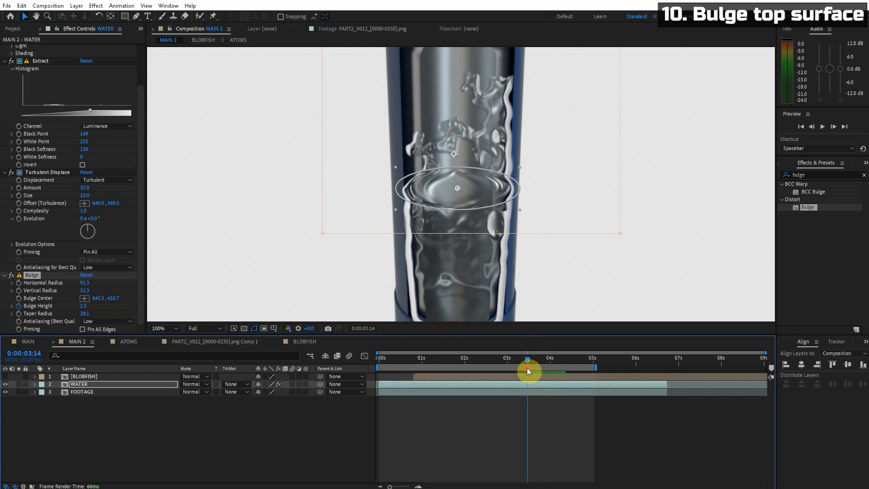
double_click(85, 306)
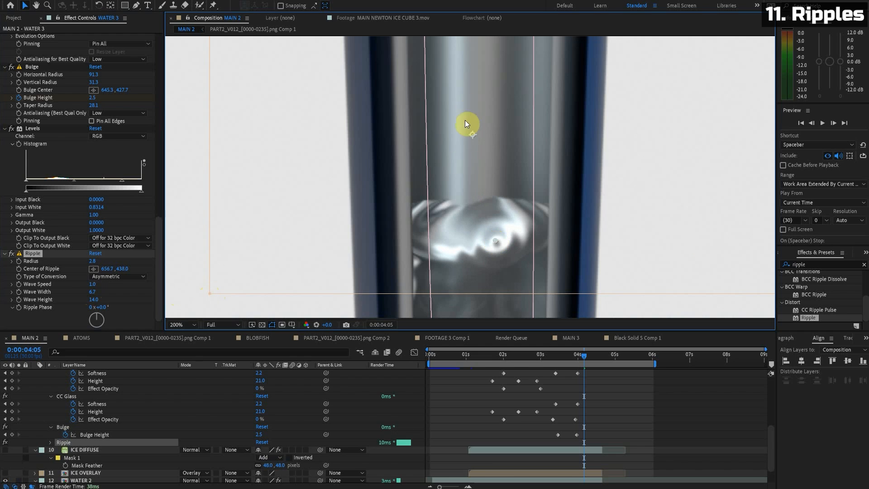
mouse_move(468, 370)
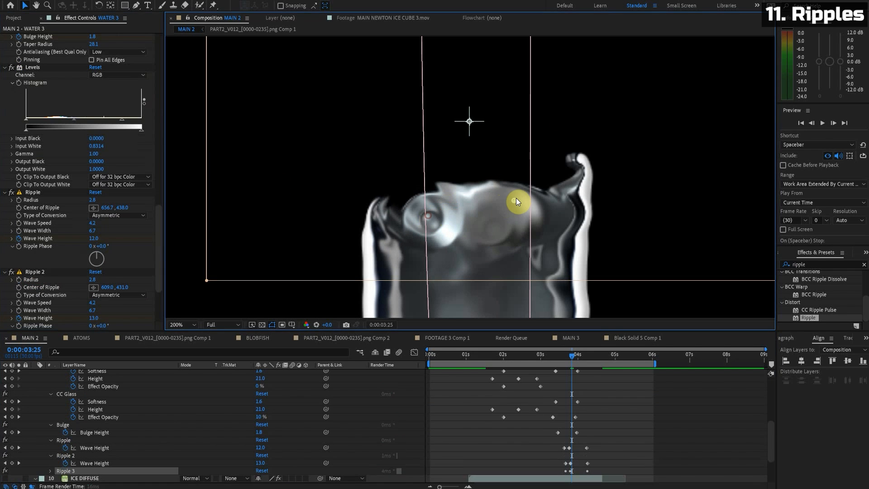
- Keyframe Ripple wave heights on WATER 3 in the timeline over the splash
left_click(577, 357)
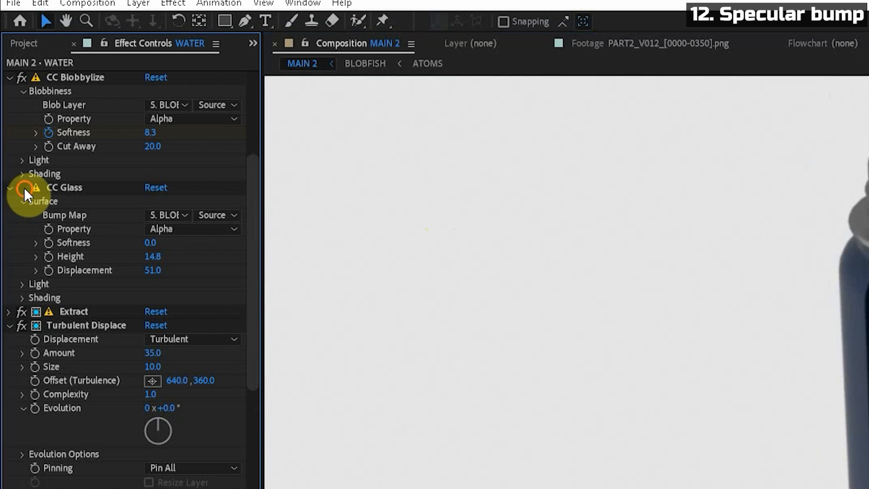
- Set WATER's CC Glass Bump Map to the BLOBFISH layer
left_click(166, 215)
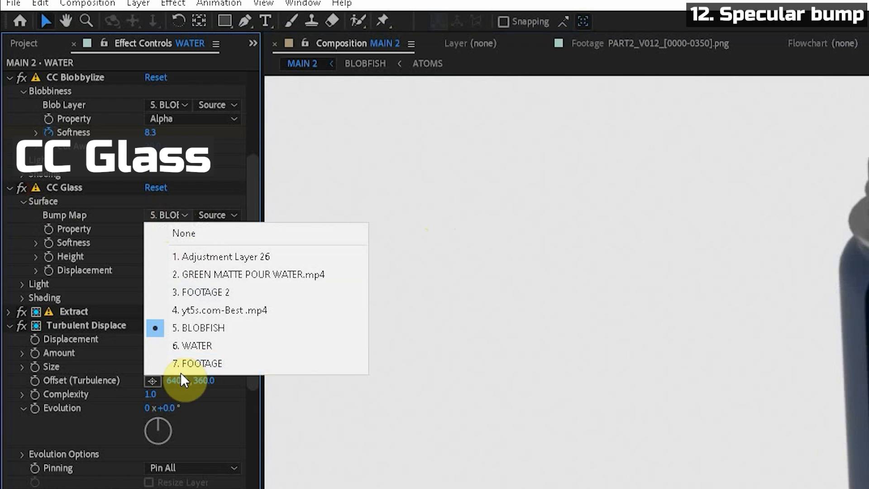
mouse_move(199, 327)
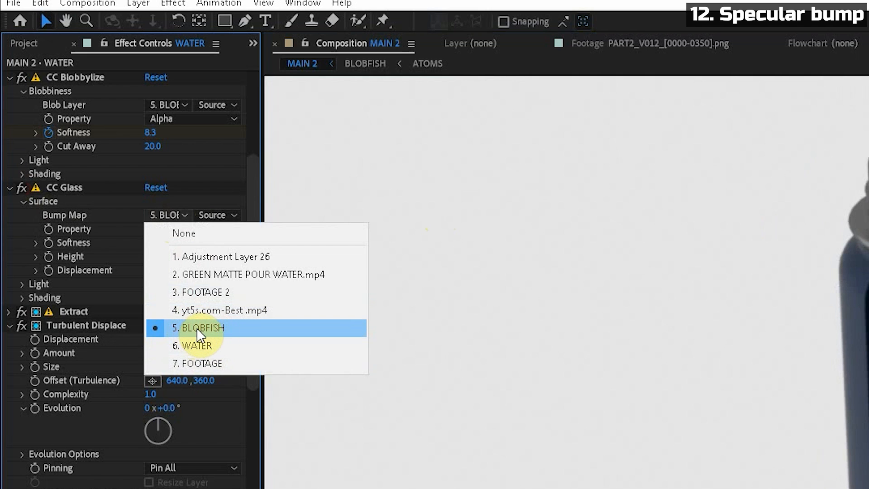
left_click(201, 327)
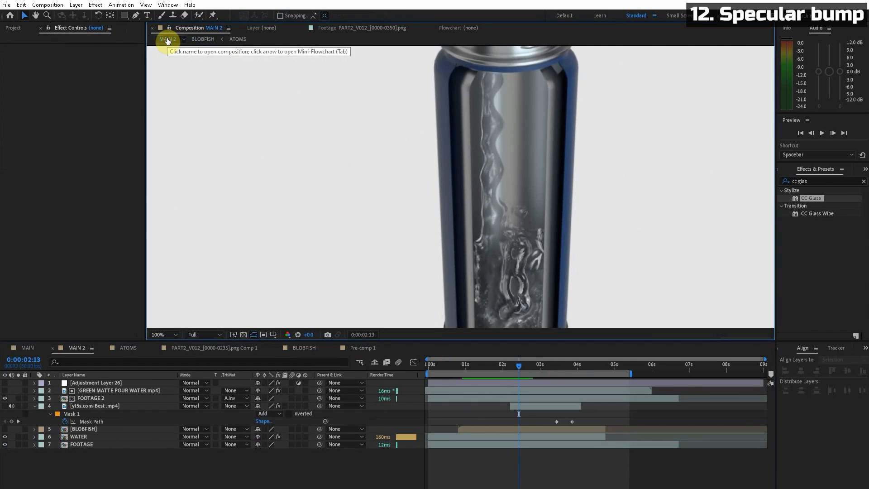
left_click(78, 436)
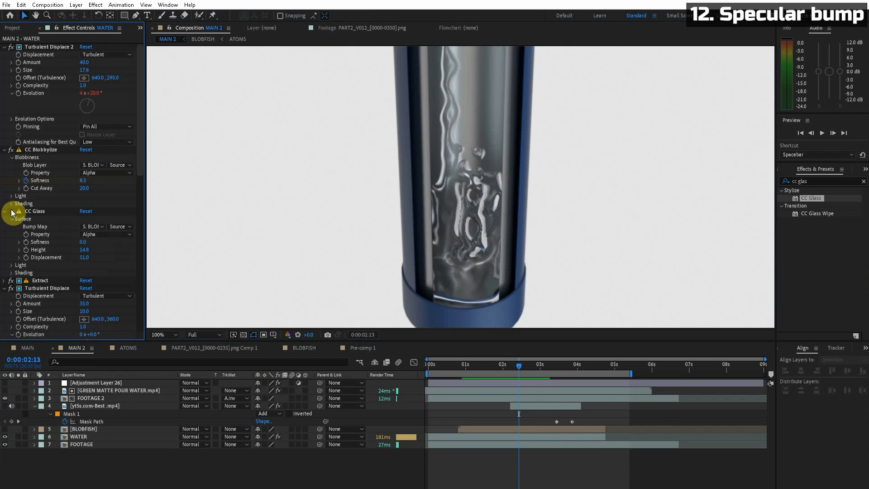
- Scrub the time ruler to compare the glassy water highlights across frames
left_click(534, 364)
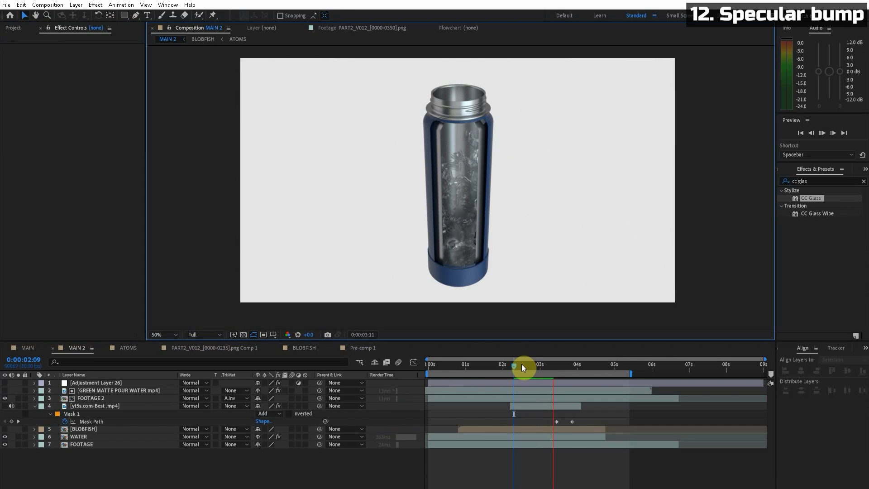
left_click(521, 364)
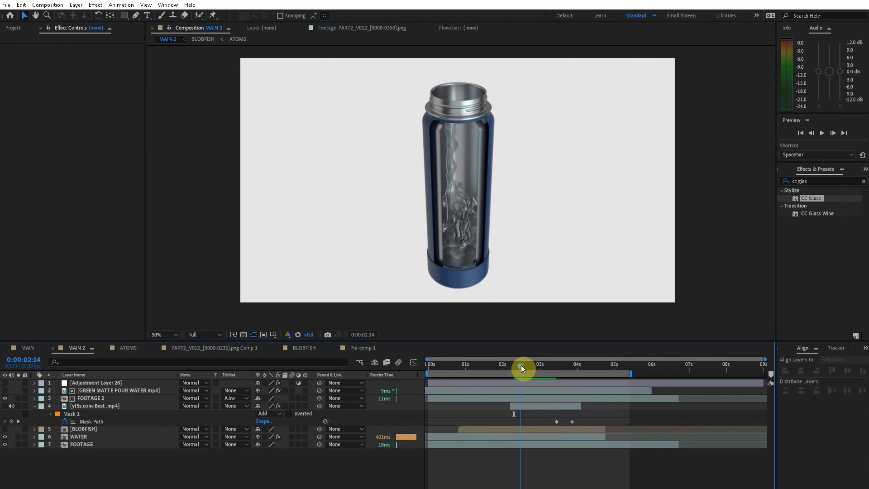
left_click(520, 363)
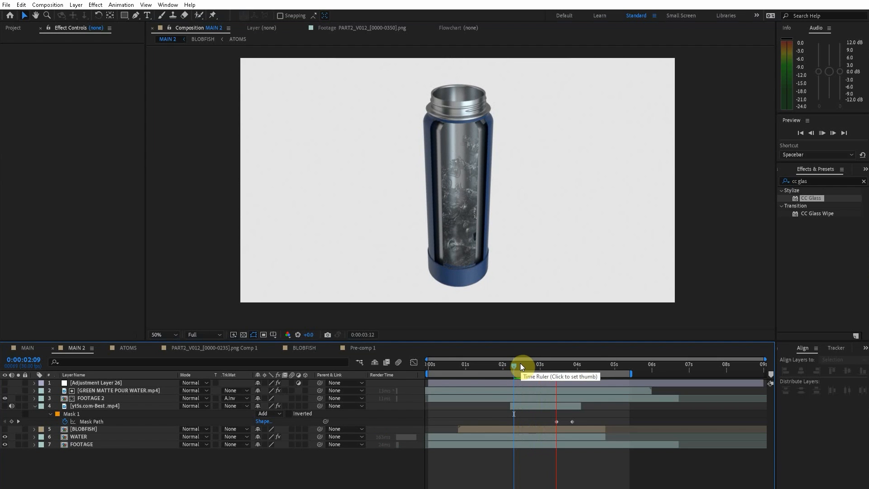
left_click(531, 365)
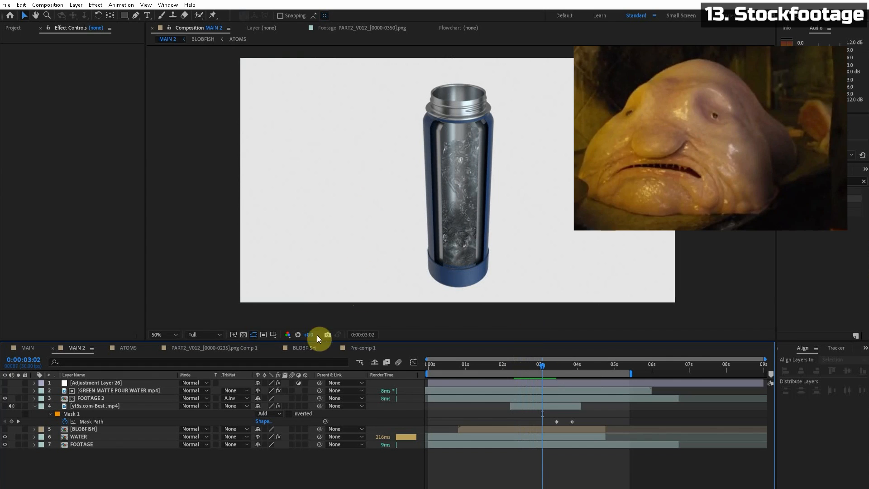
- Overlay the keyed stock splash clip and feather its Mask 1 by 500 px
left_click(78, 437)
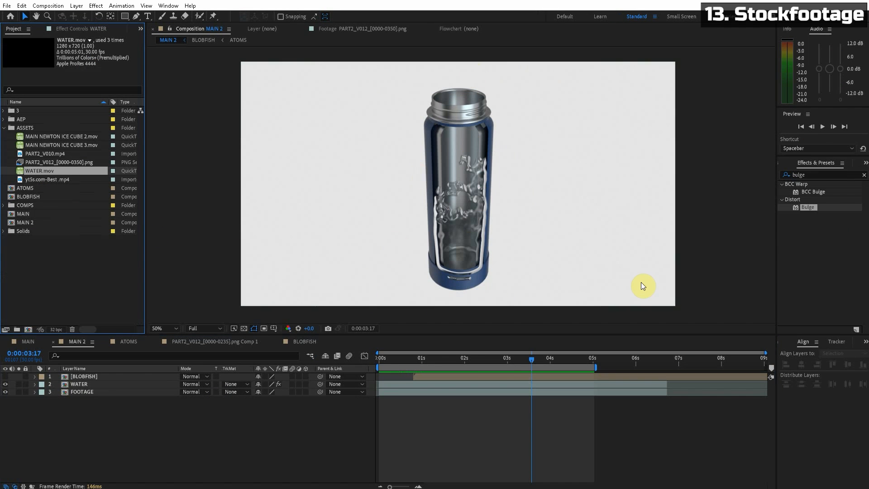
mouse_move(370, 195)
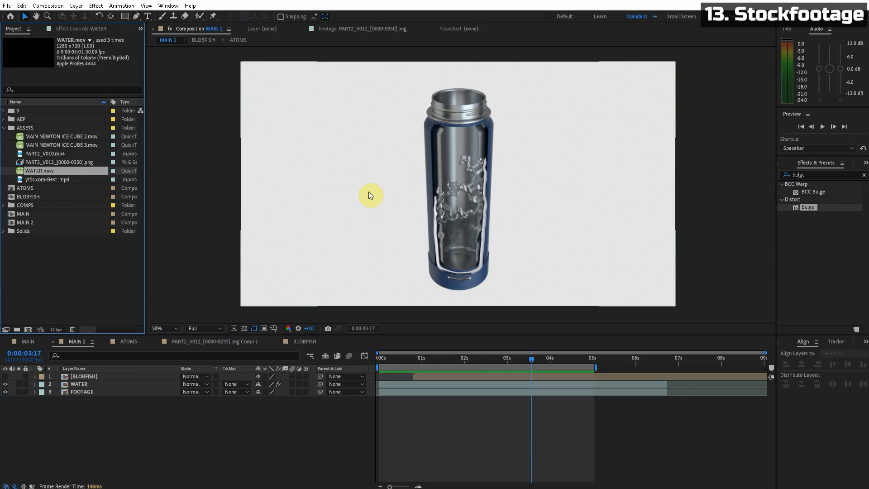
mouse_move(545, 389)
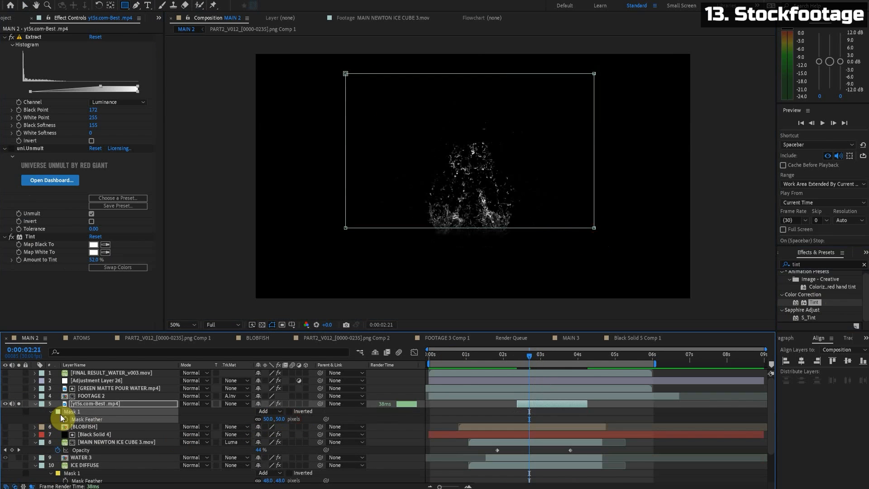
left_click(511, 354)
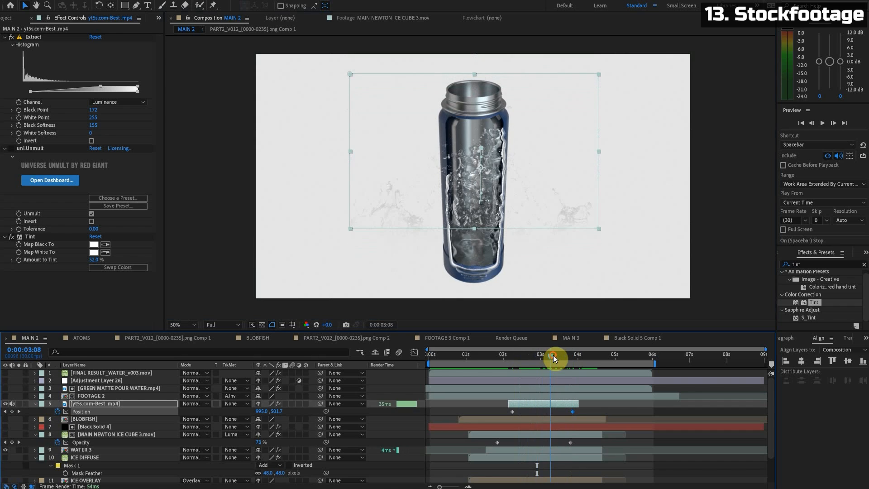
mouse_move(557, 189)
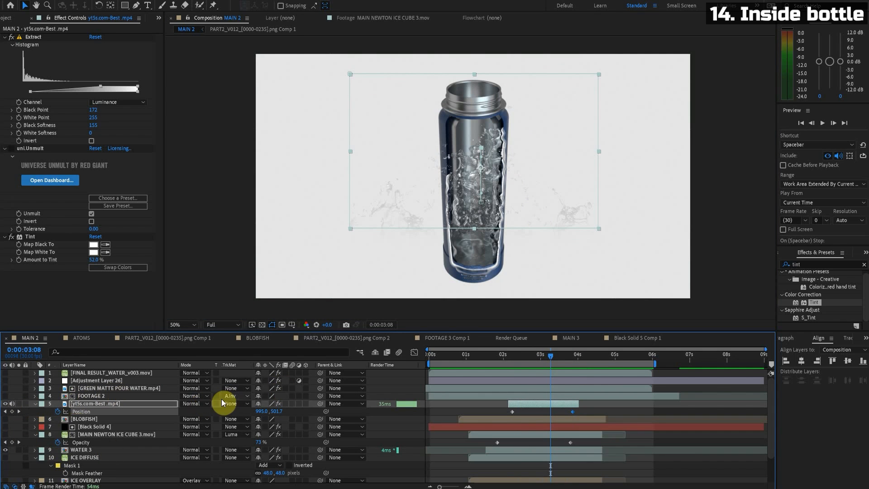
- Matte FOOTAGE 2 with Alpha Inverted Matte from GREEN MATTE POUR WATER.mp4
left_click(111, 389)
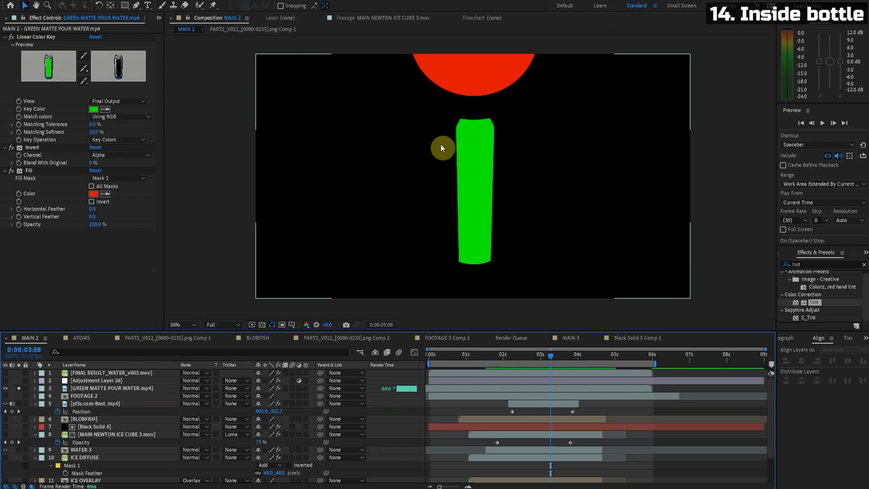
left_click(113, 389)
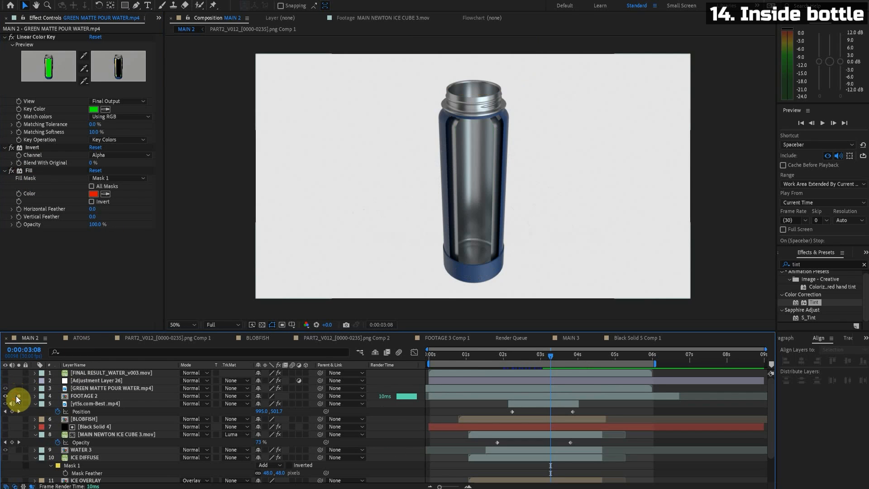
left_click(84, 396)
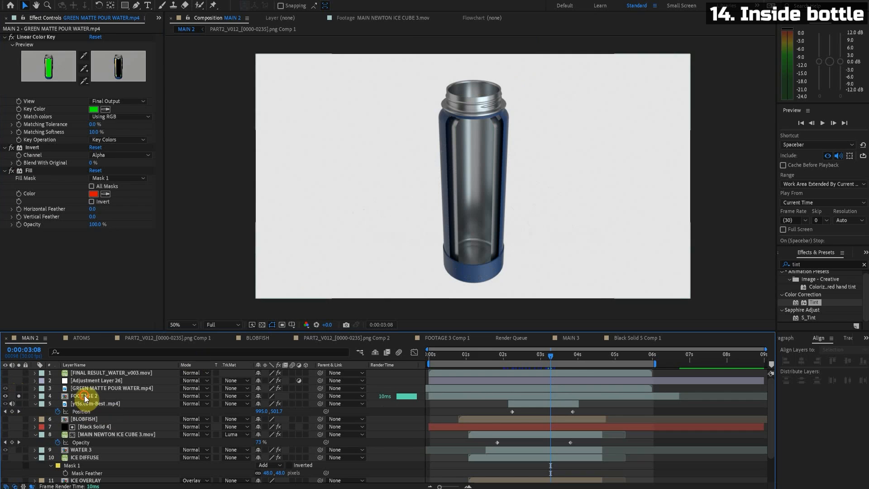
left_click(236, 395)
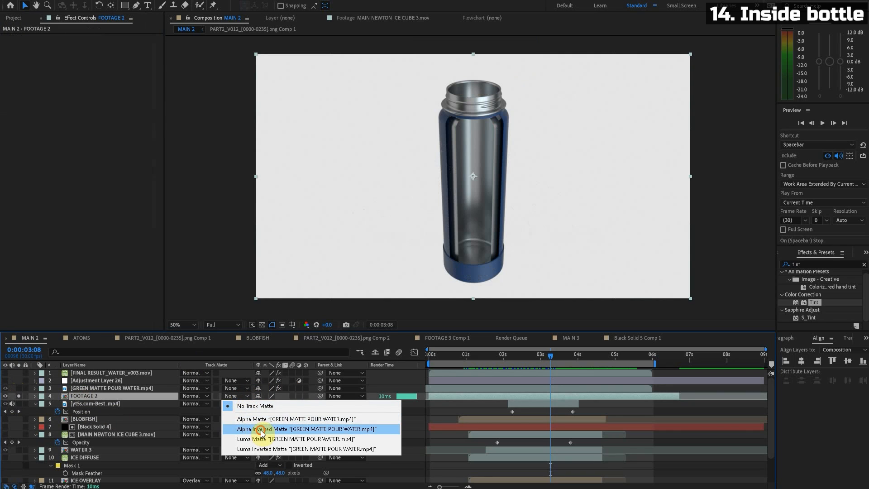
left_click(300, 428)
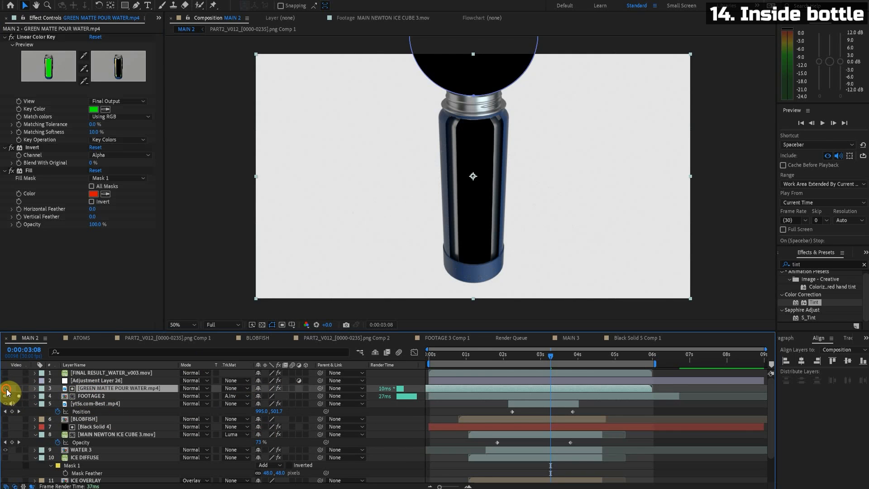
left_click(97, 404)
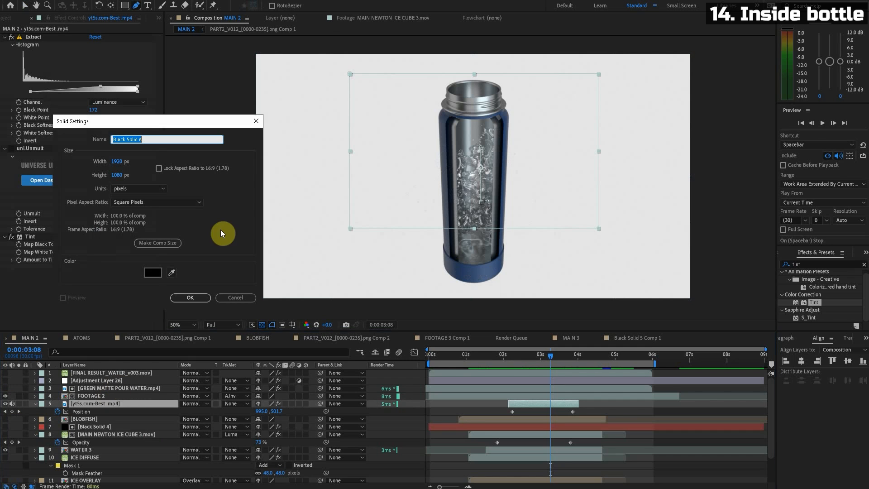
- Add a new black solid layer for the RSMB motion blur adjustment
left_click(190, 298)
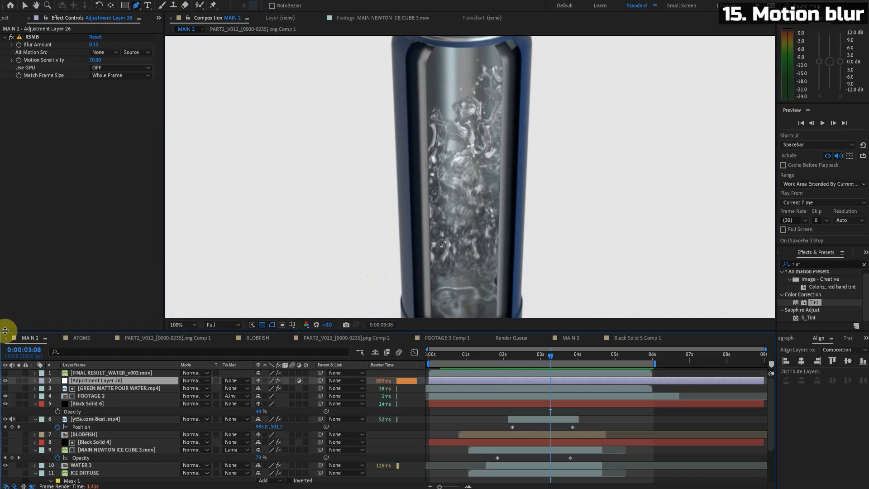
- Search the Effects & Presets panel for 'pix' to locate Pixel Motion Blur
type("pix")
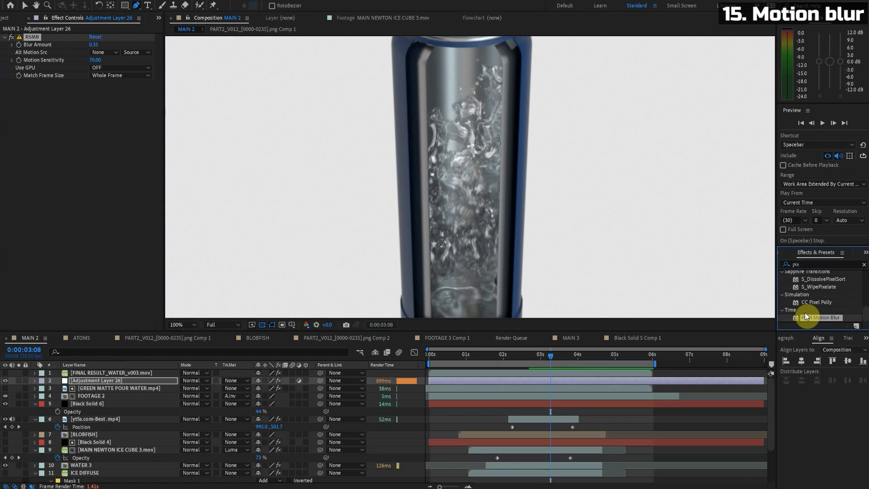
mouse_move(730, 300)
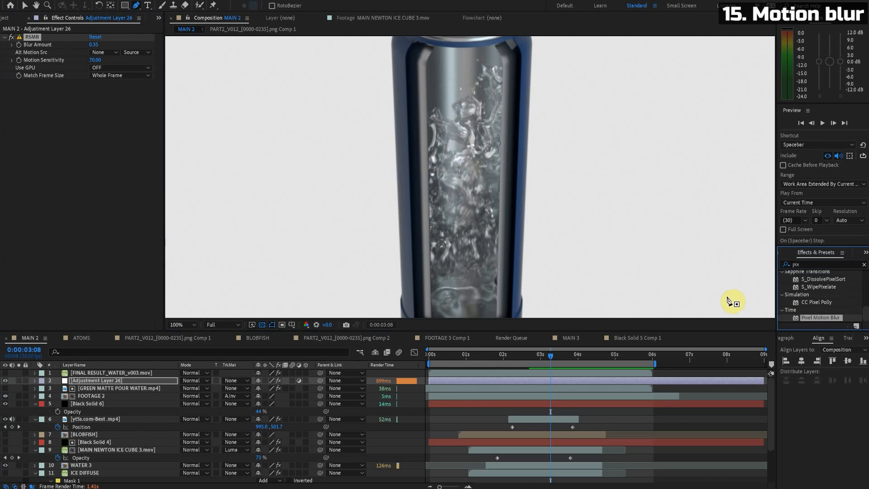
mouse_move(821, 316)
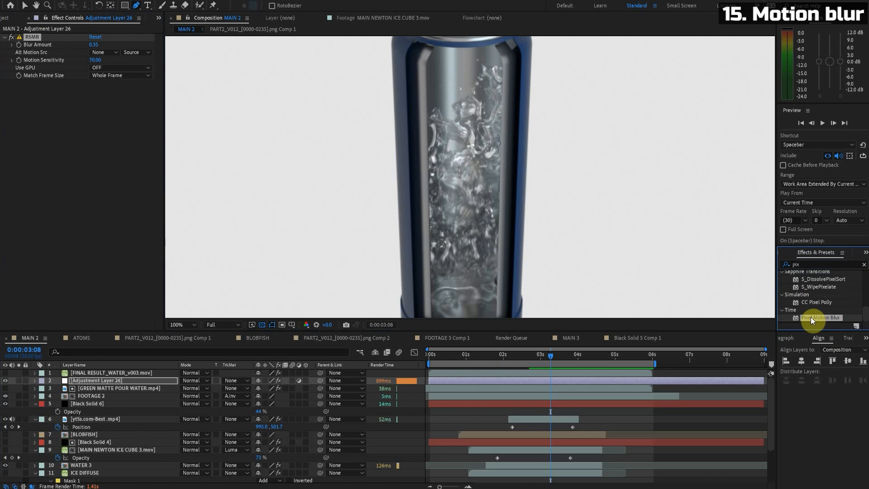